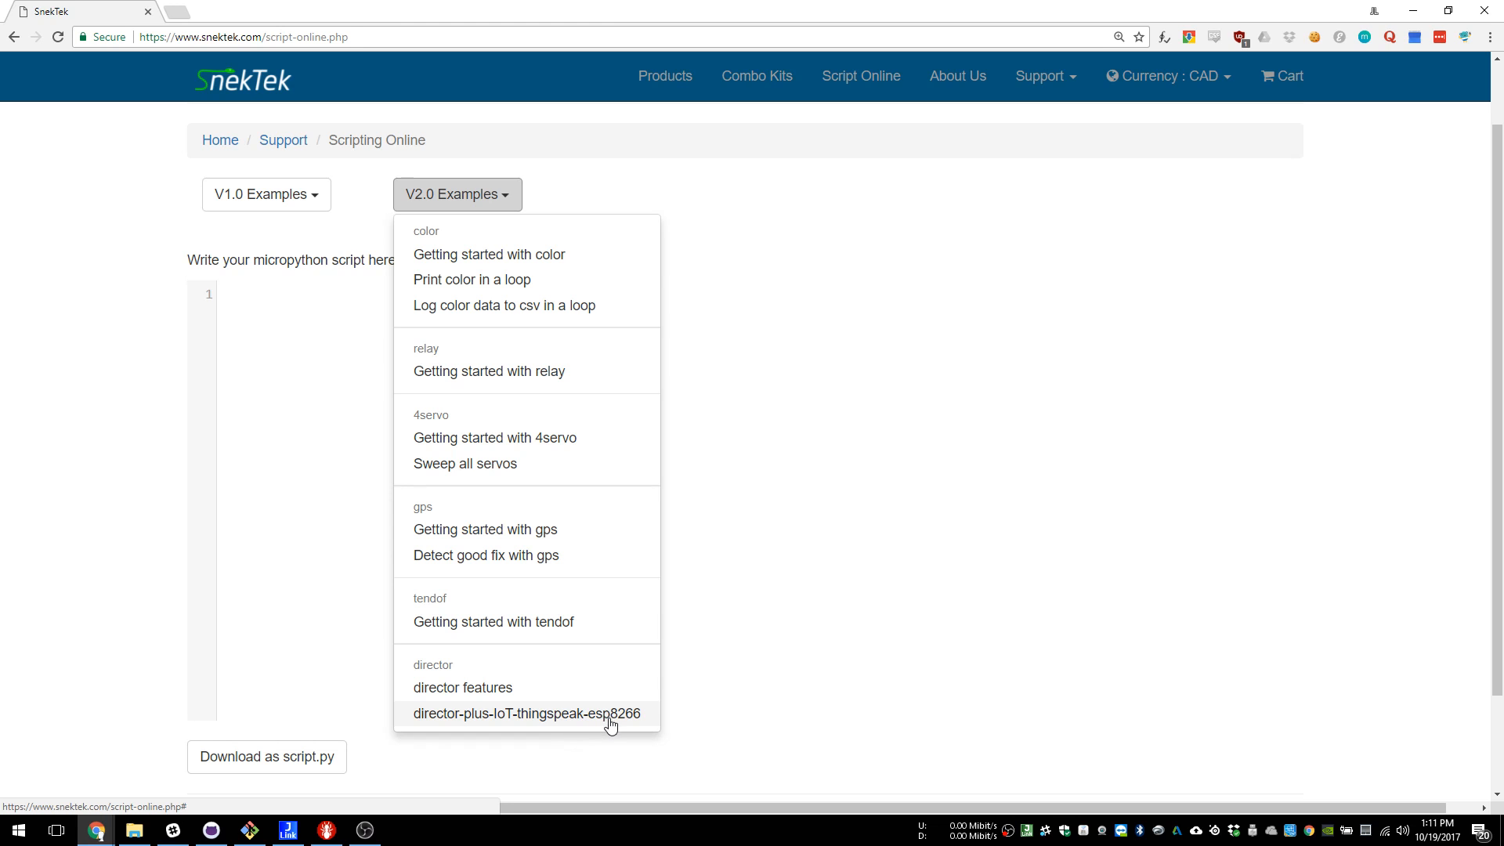
Load the director-plus-IoT-thingspeak-esp8266 example into script.py and view the channel's API keys
{"action": "left_click", "coordinate": [526, 714]}
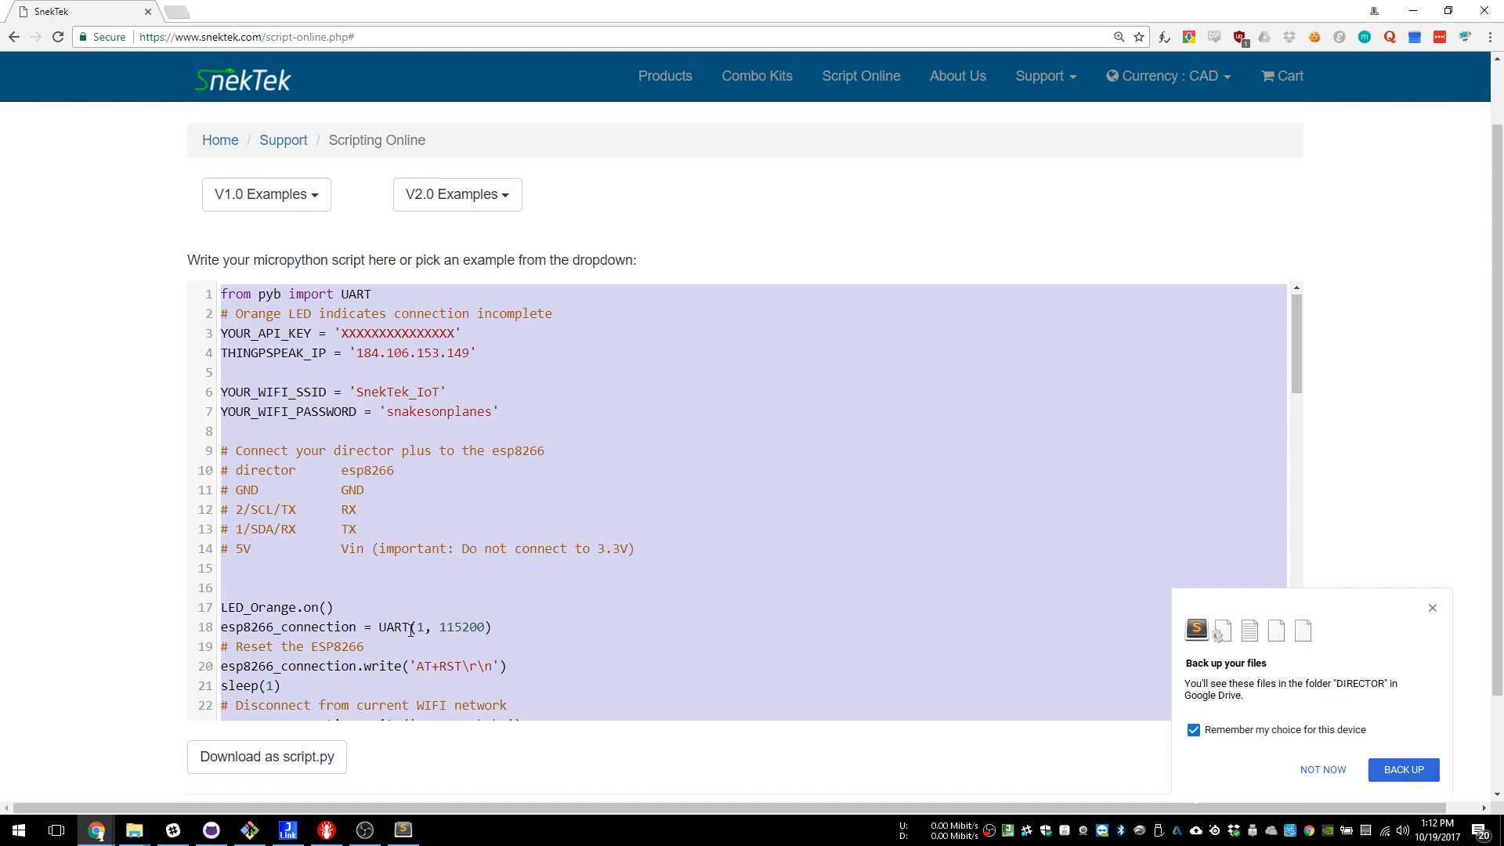
{"action": "left_click", "coordinate": [402, 830]}
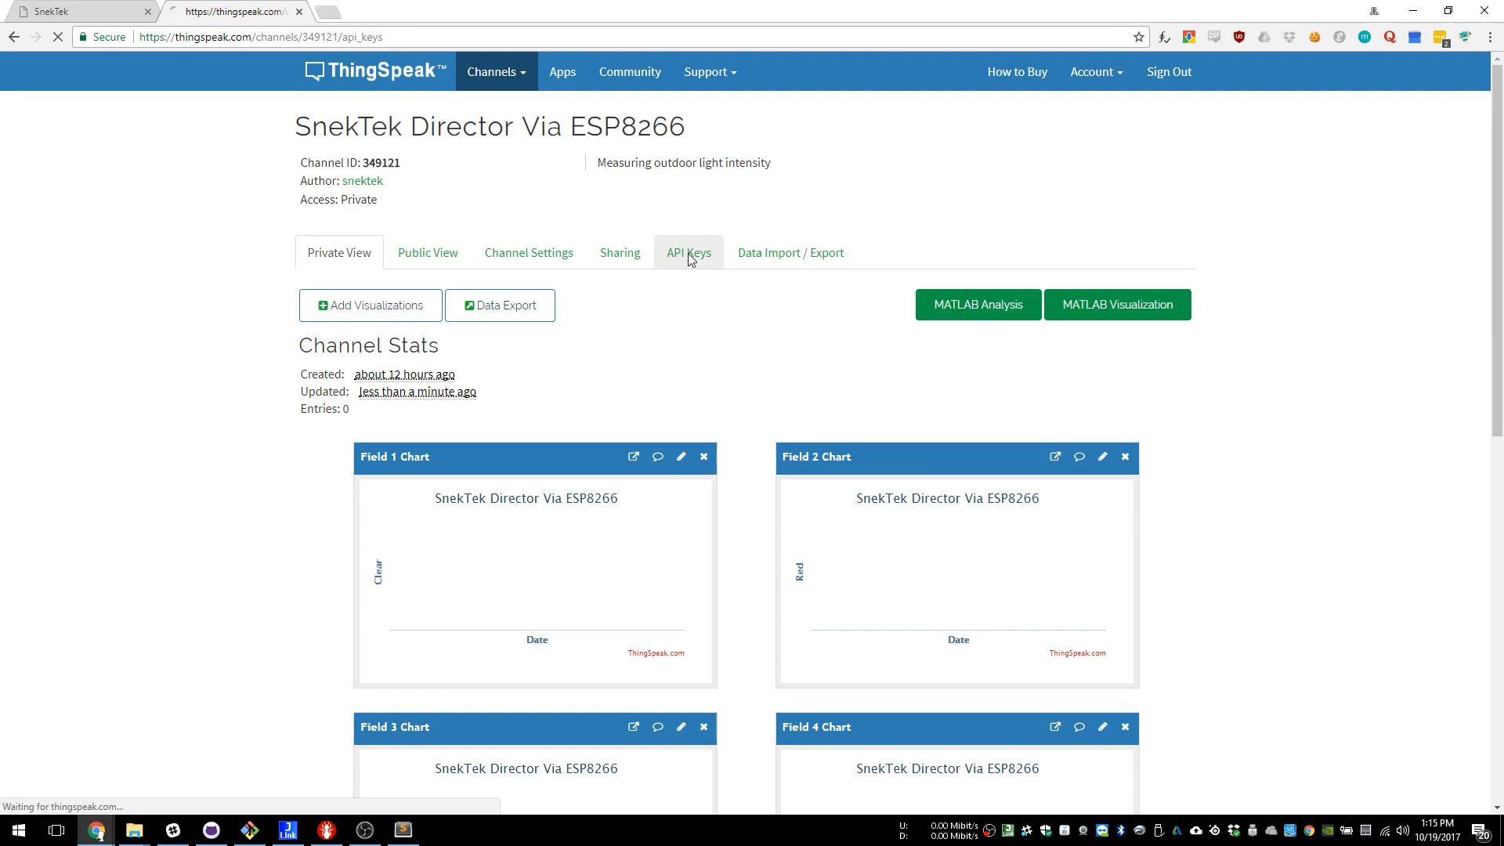
{"action": "left_click", "coordinate": [689, 252]}
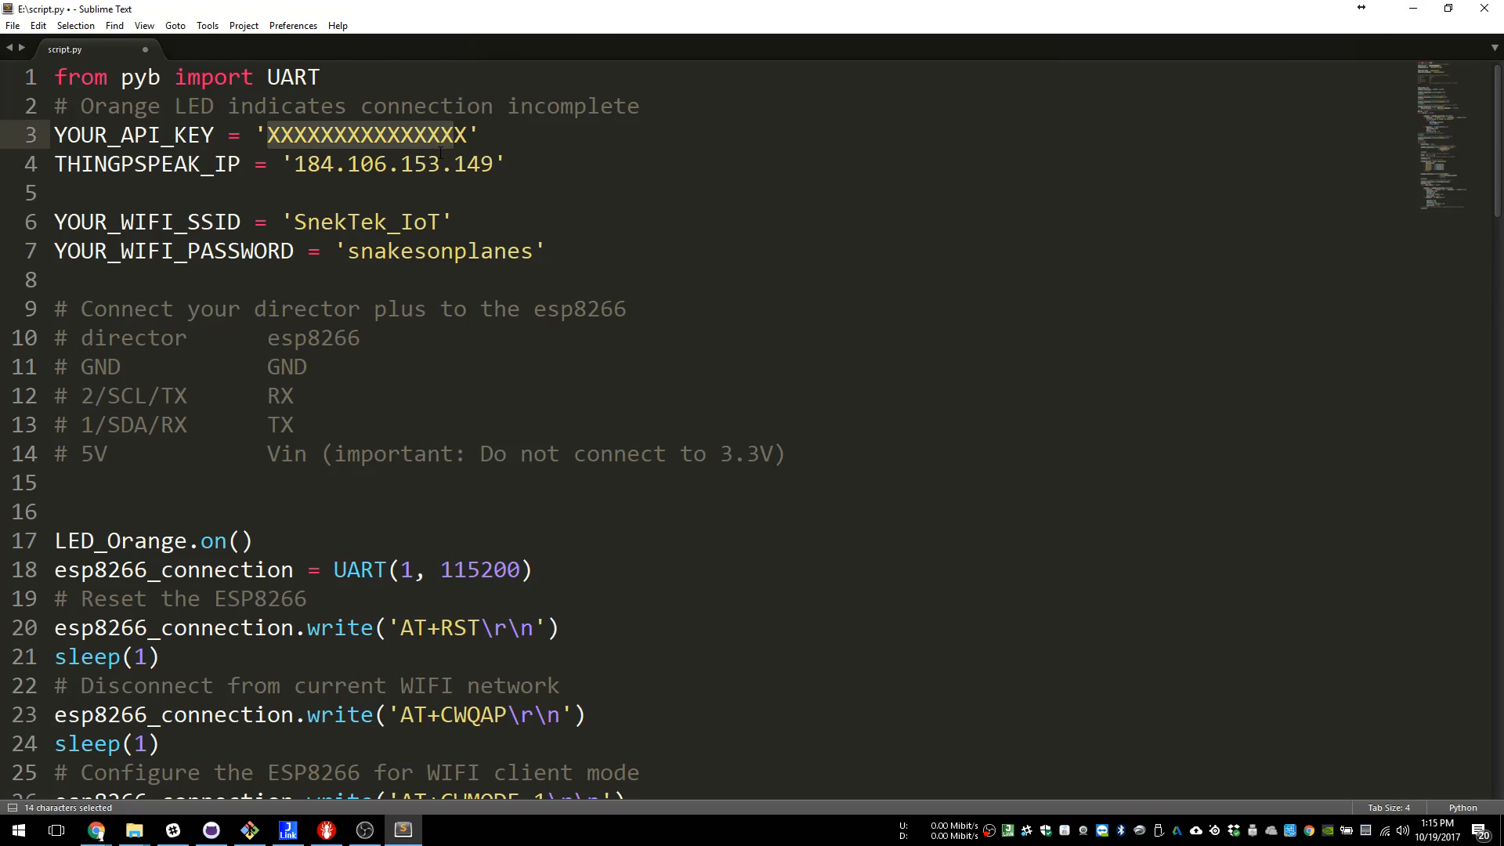
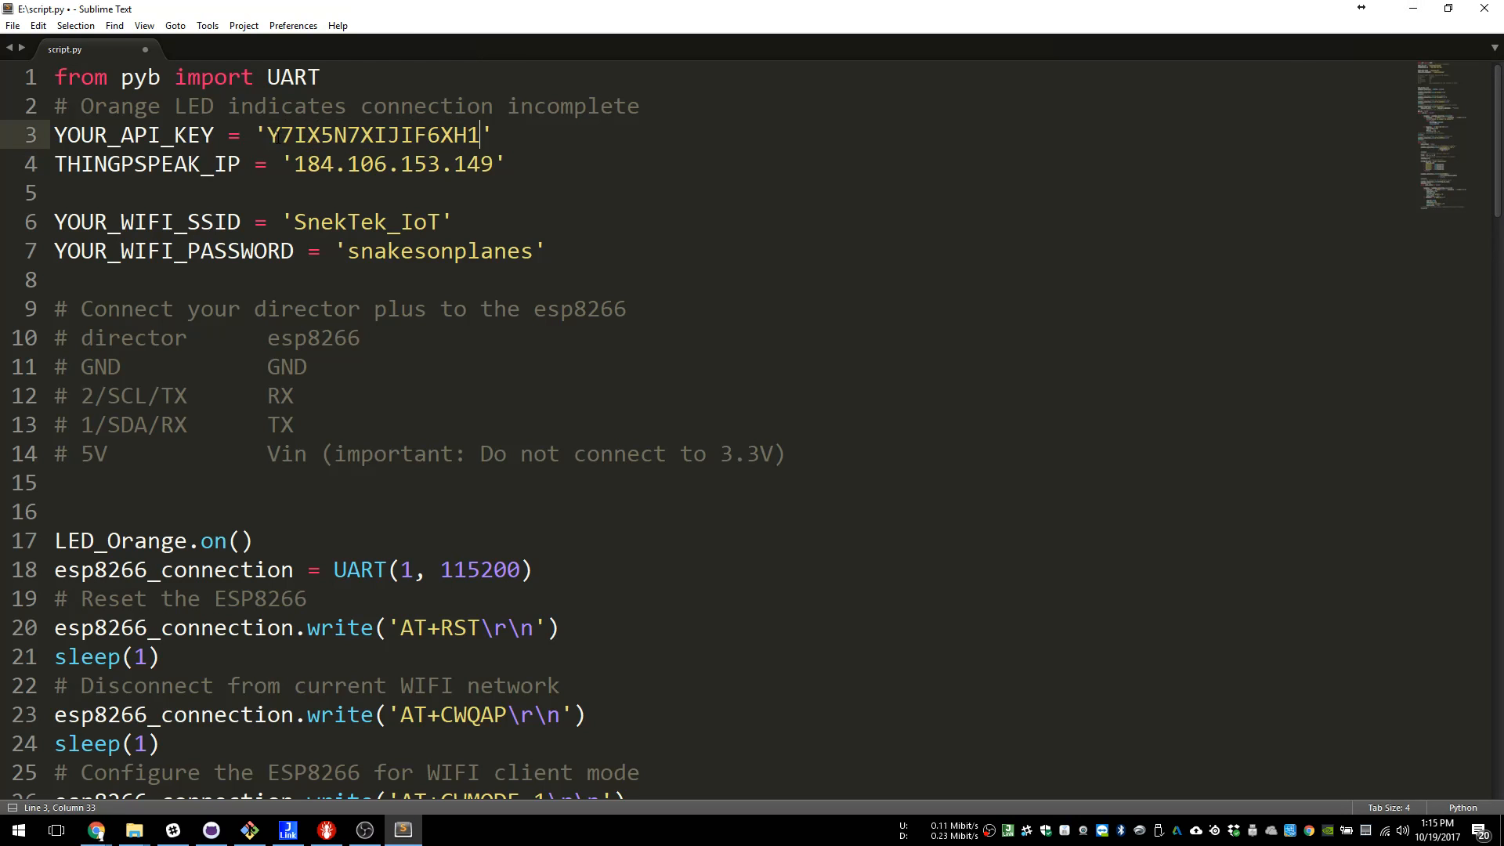
{"action": "scroll", "scroll_direction": "down", "scroll_amount": 3}
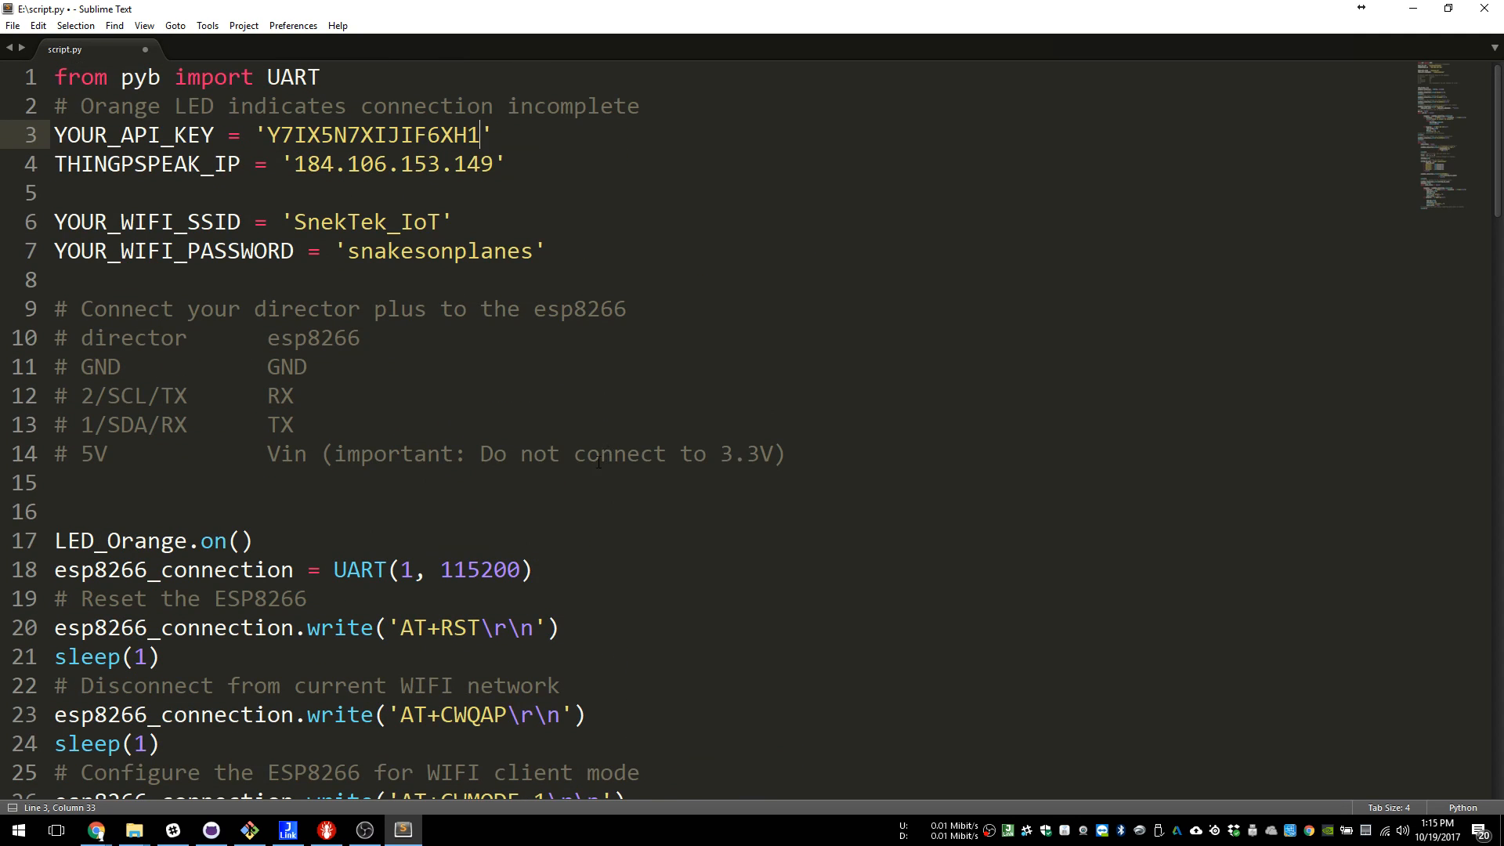
{"action": "scroll", "scroll_direction": "down", "scroll_amount": 3}
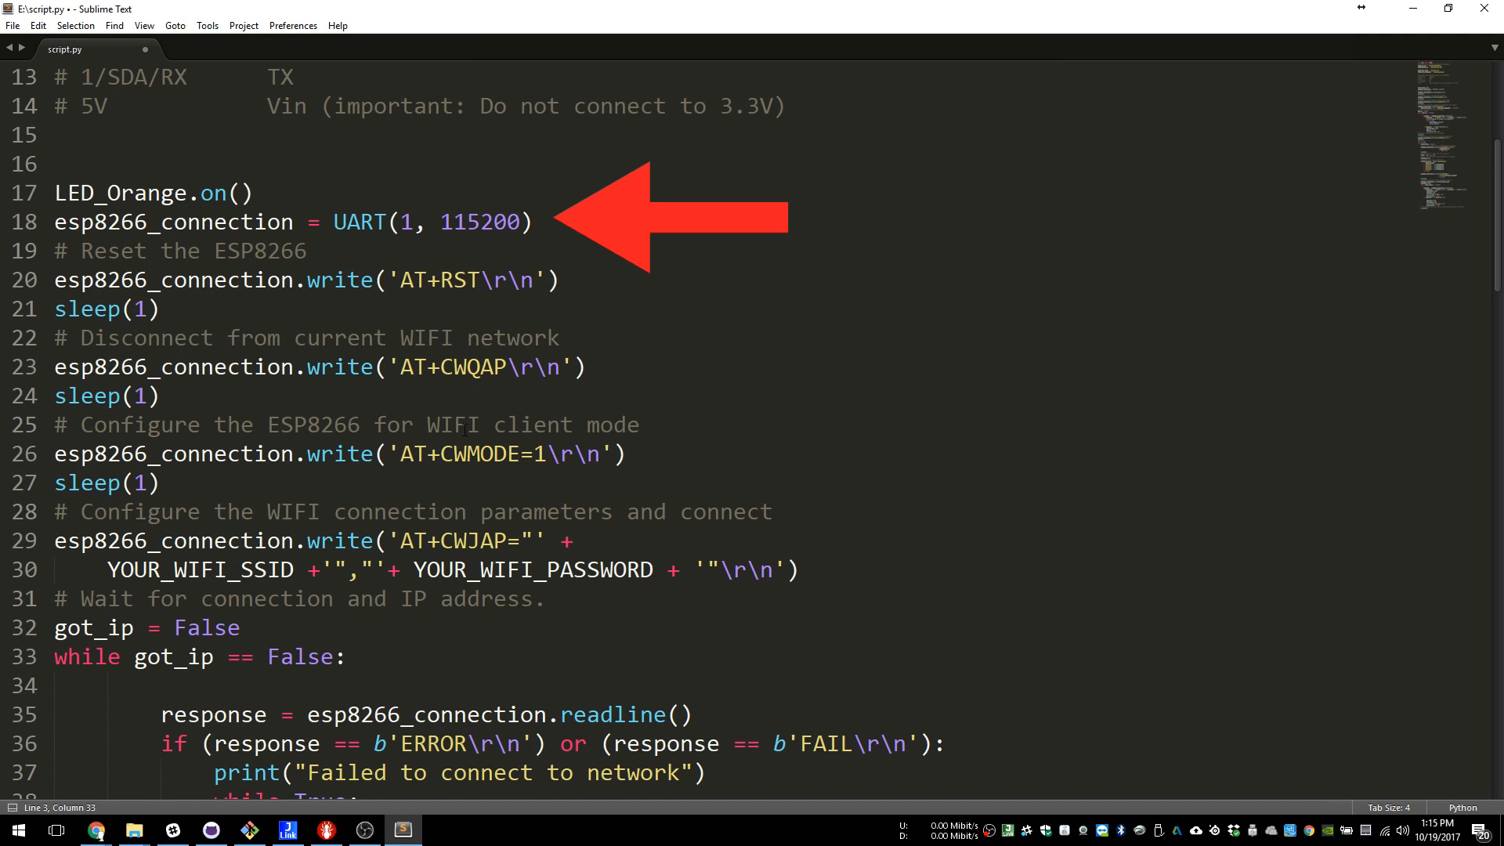
{"action": "scroll", "scroll_direction": "down", "scroll_amount": 3}
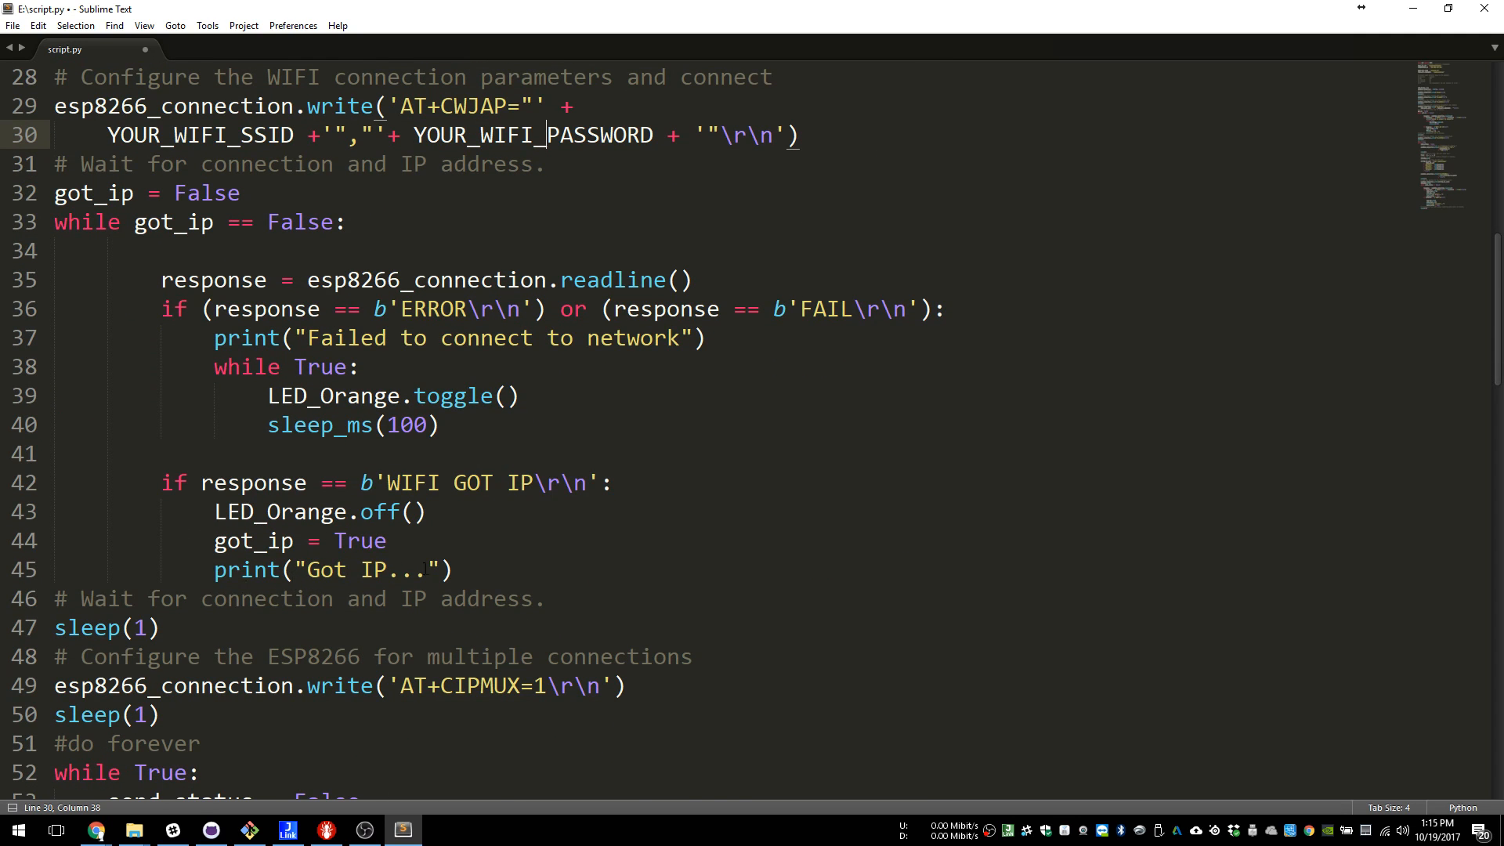
{"action": "scroll", "scroll_direction": "down", "scroll_amount": 3}
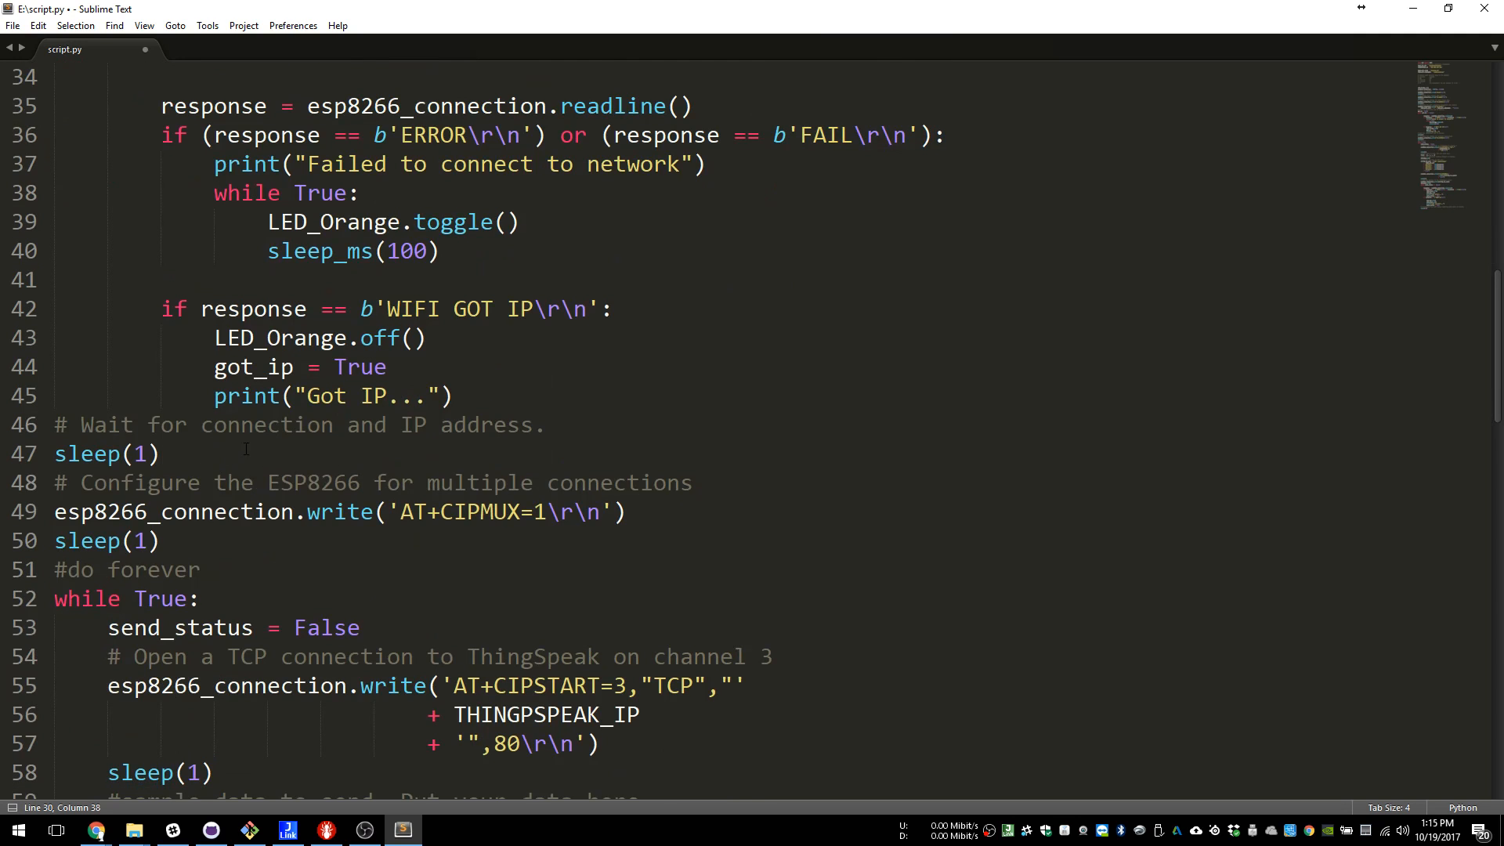
{"action": "scroll", "scroll_direction": "down", "scroll_amount": 3}
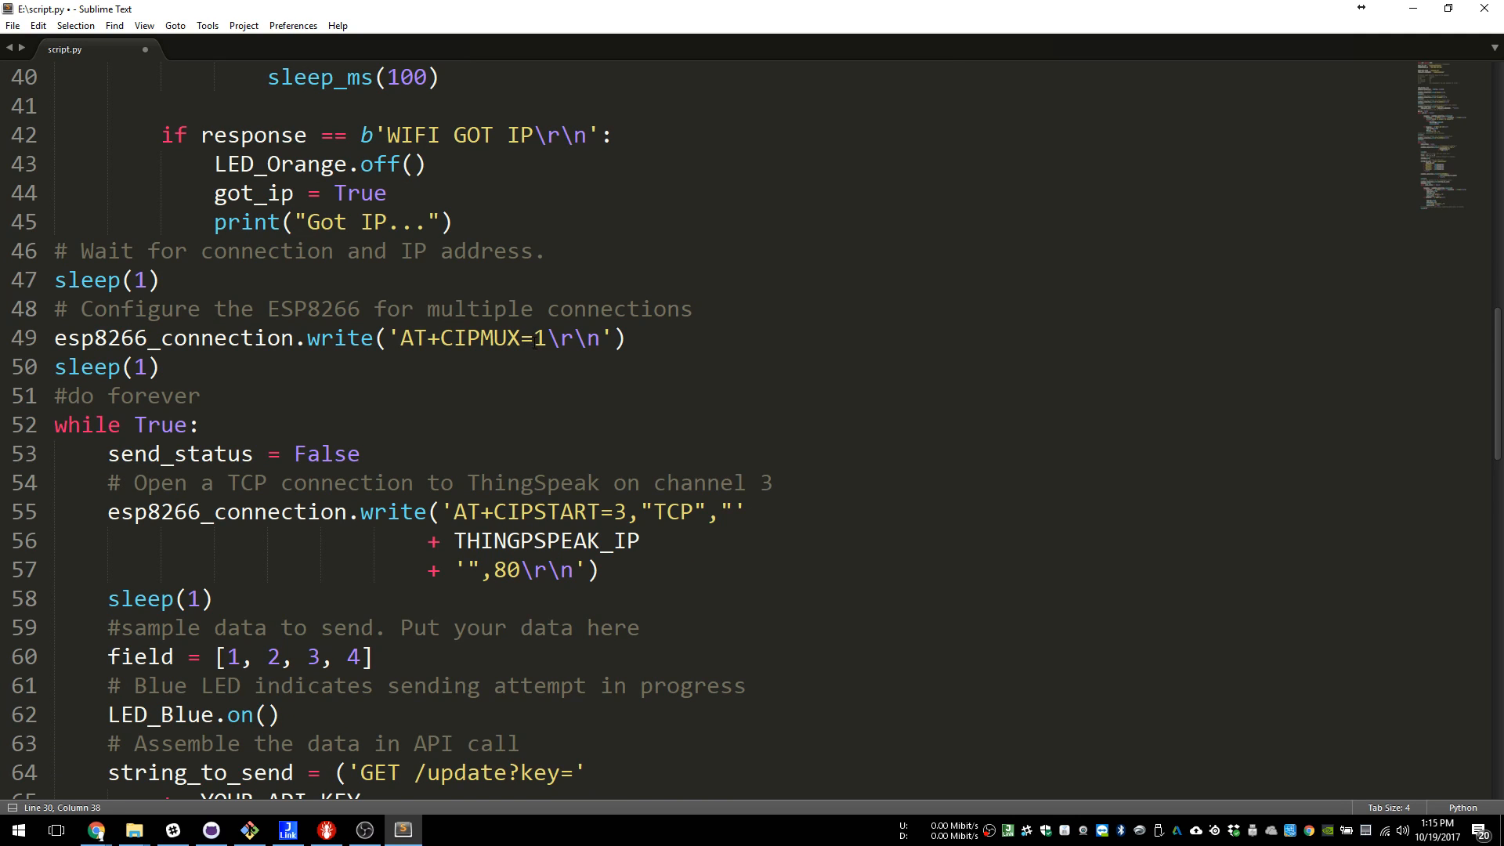
{"action": "scroll", "scroll_direction": "down", "scroll_amount": 3}
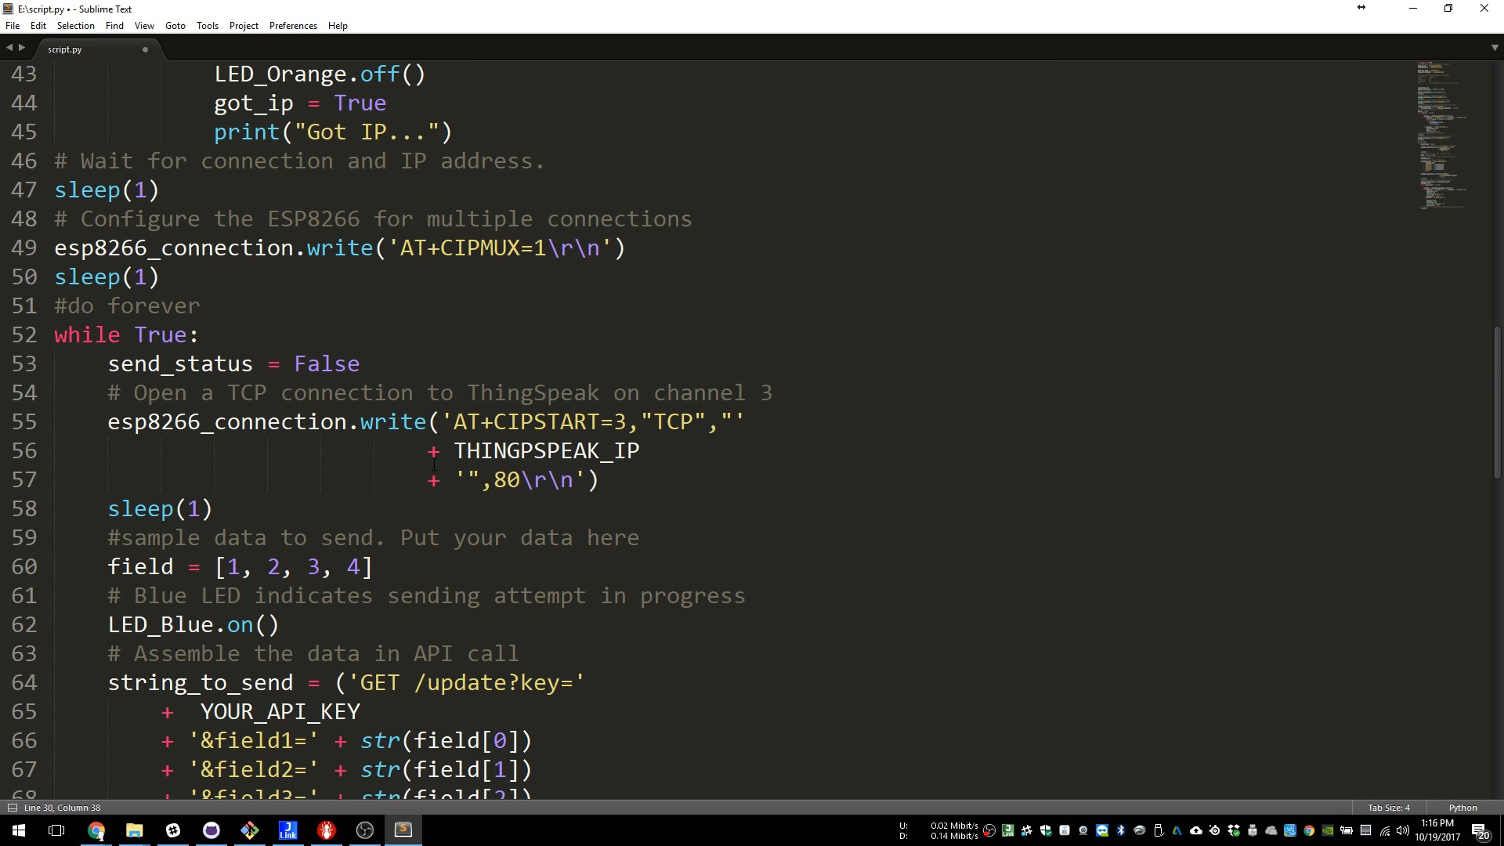
Scroll through the data-sending loop of script.py alongside the terminal and example
{"action": "scroll", "scroll_direction": "down", "scroll_amount": 3}
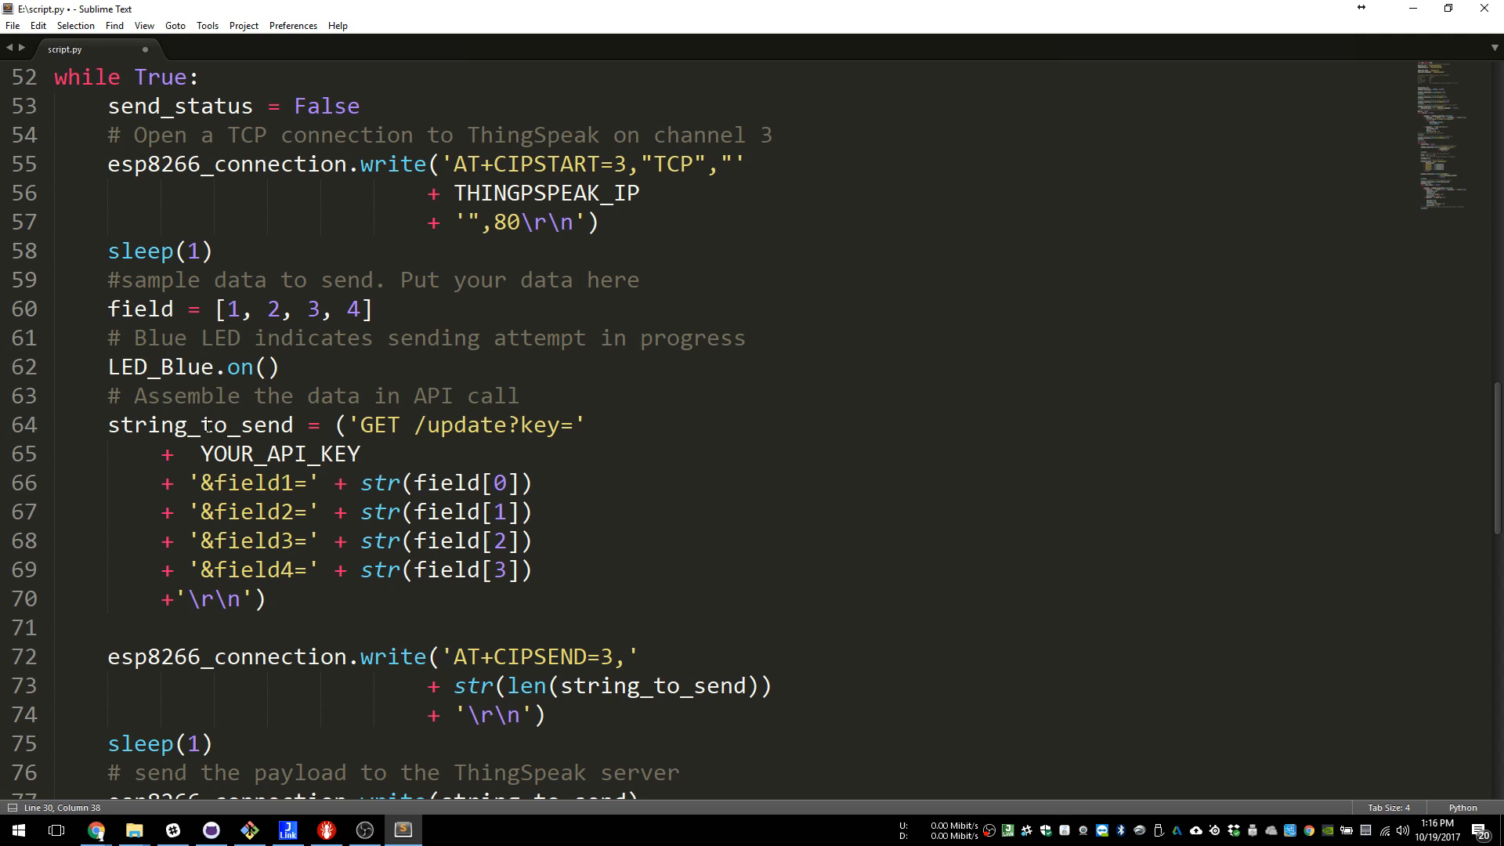
{"action": "scroll", "scroll_direction": "down", "scroll_amount": 3}
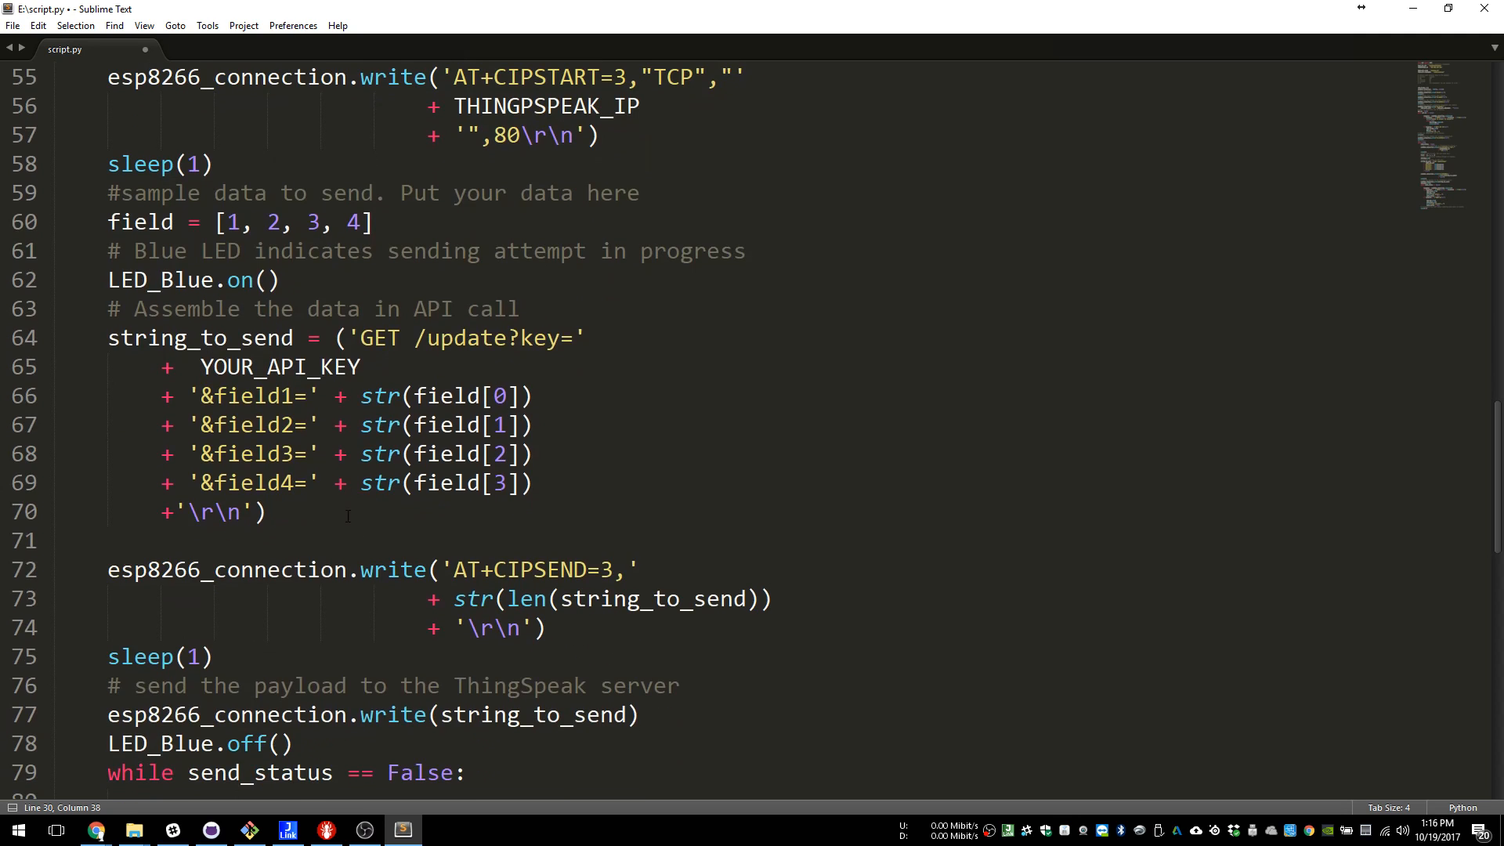
{"action": "scroll", "scroll_direction": "down", "scroll_amount": 3}
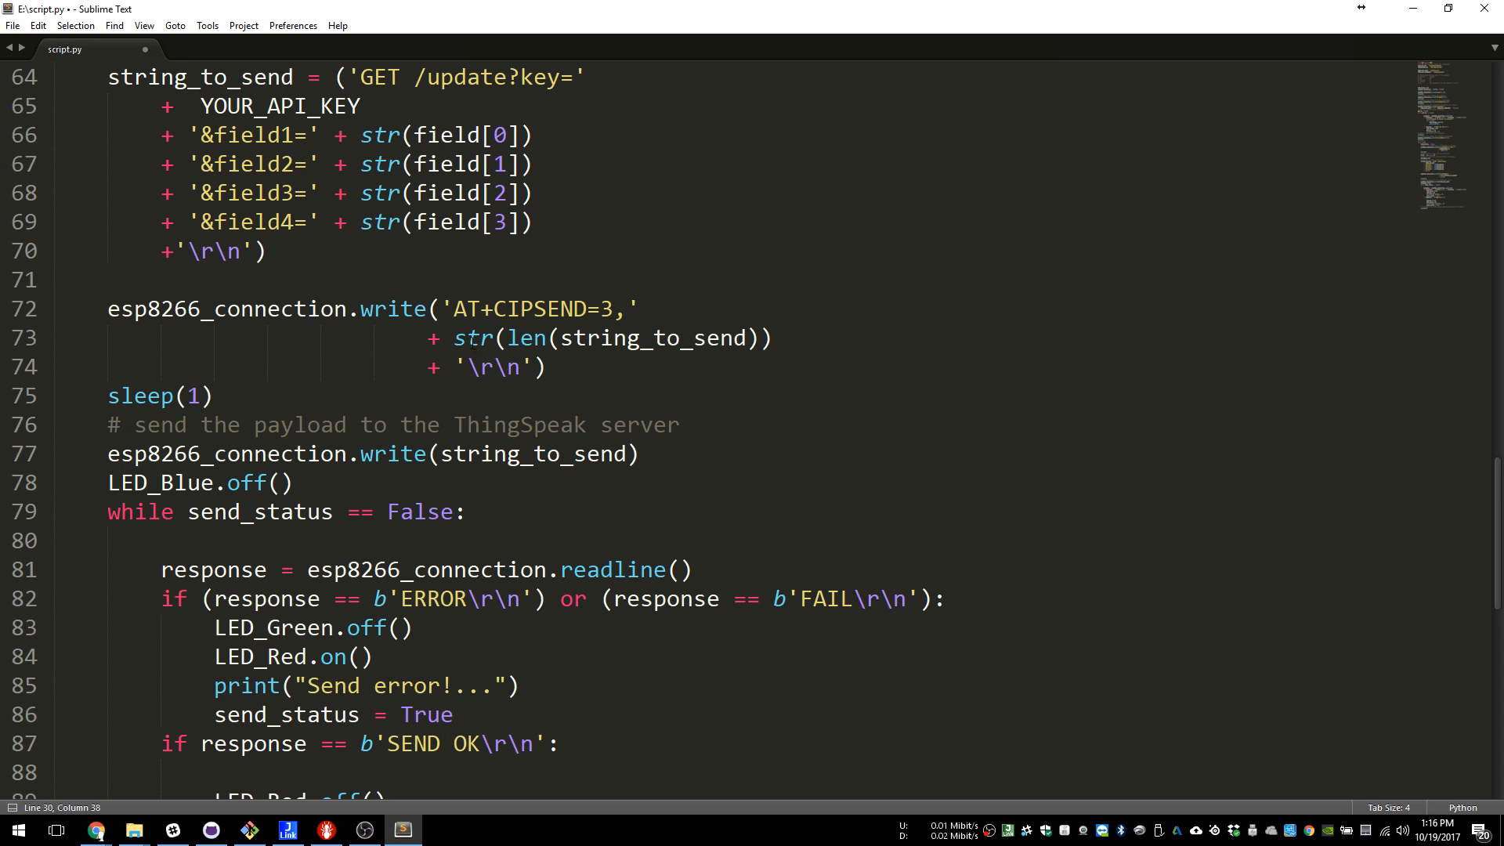
{"action": "scroll", "scroll_direction": "down", "scroll_amount": 3}
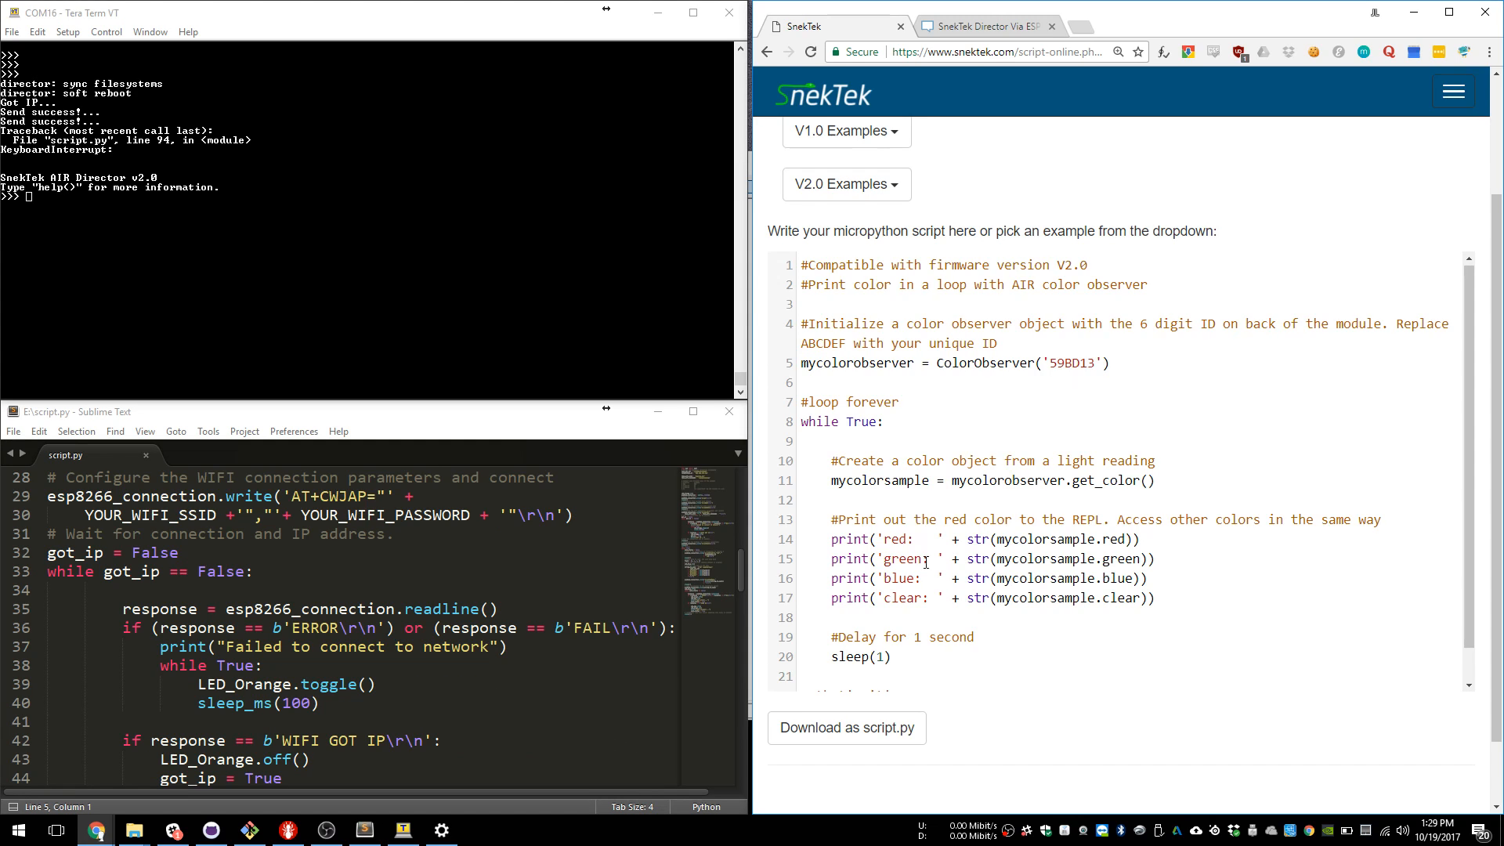
{"action": "scroll", "scroll_direction": "down", "scroll_amount": 3}
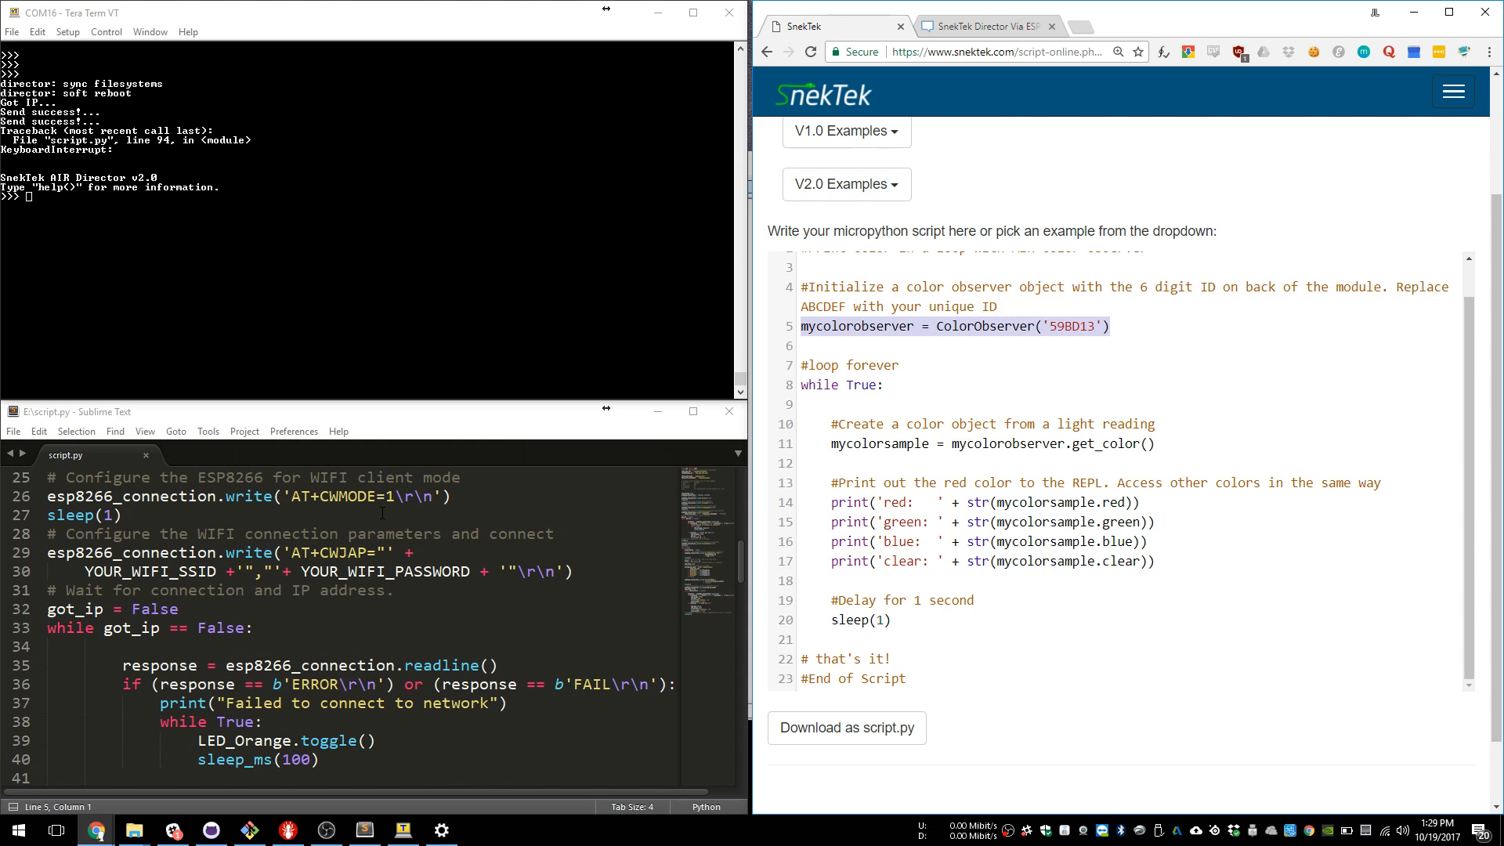
{"action": "mouse_move", "coordinate": [868, 370]}
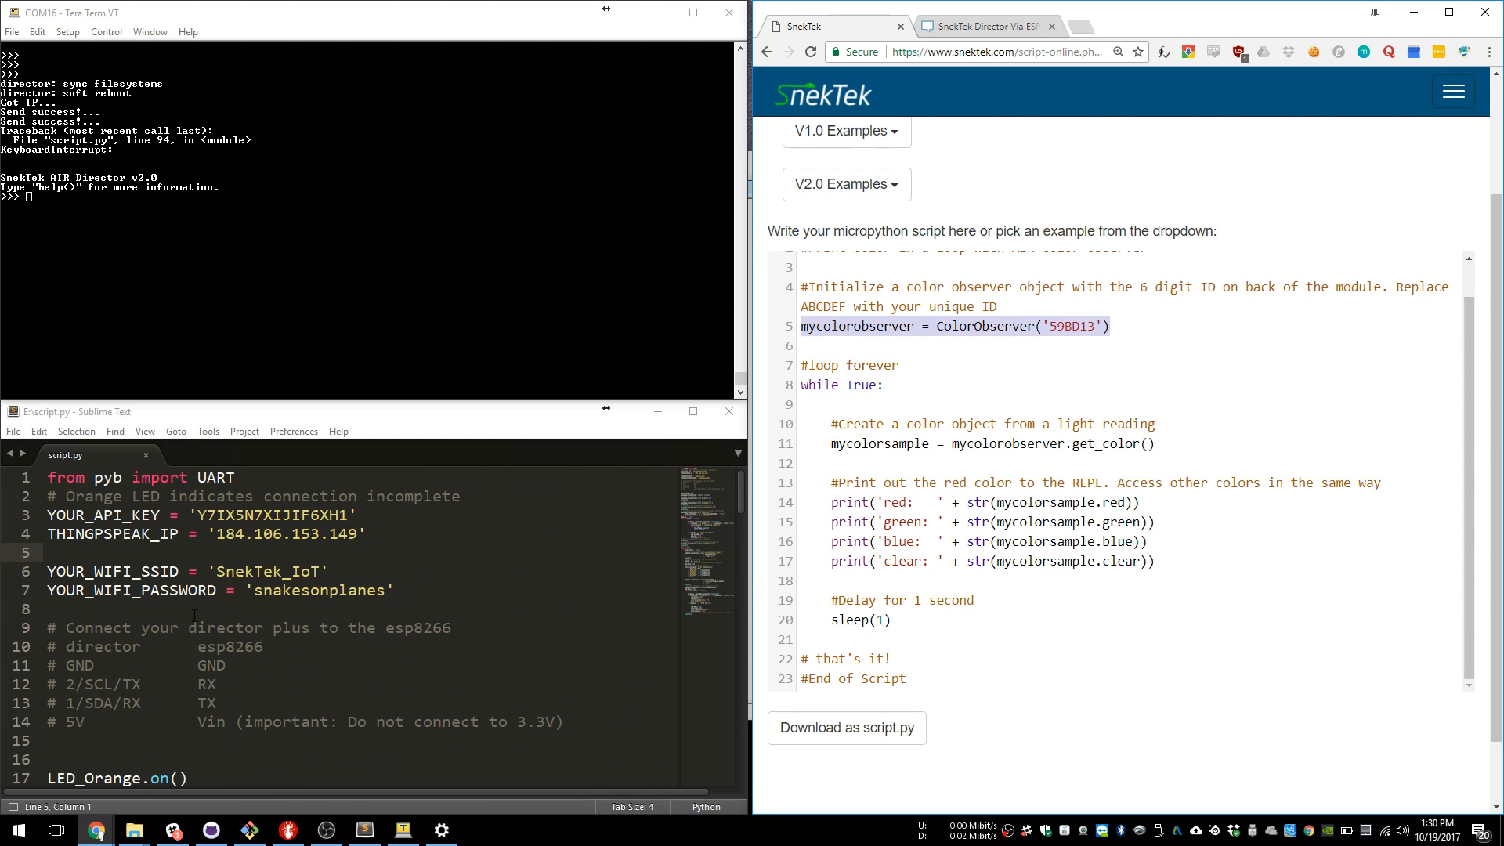
{"action": "scroll", "scroll_direction": "down", "scroll_amount": 3}
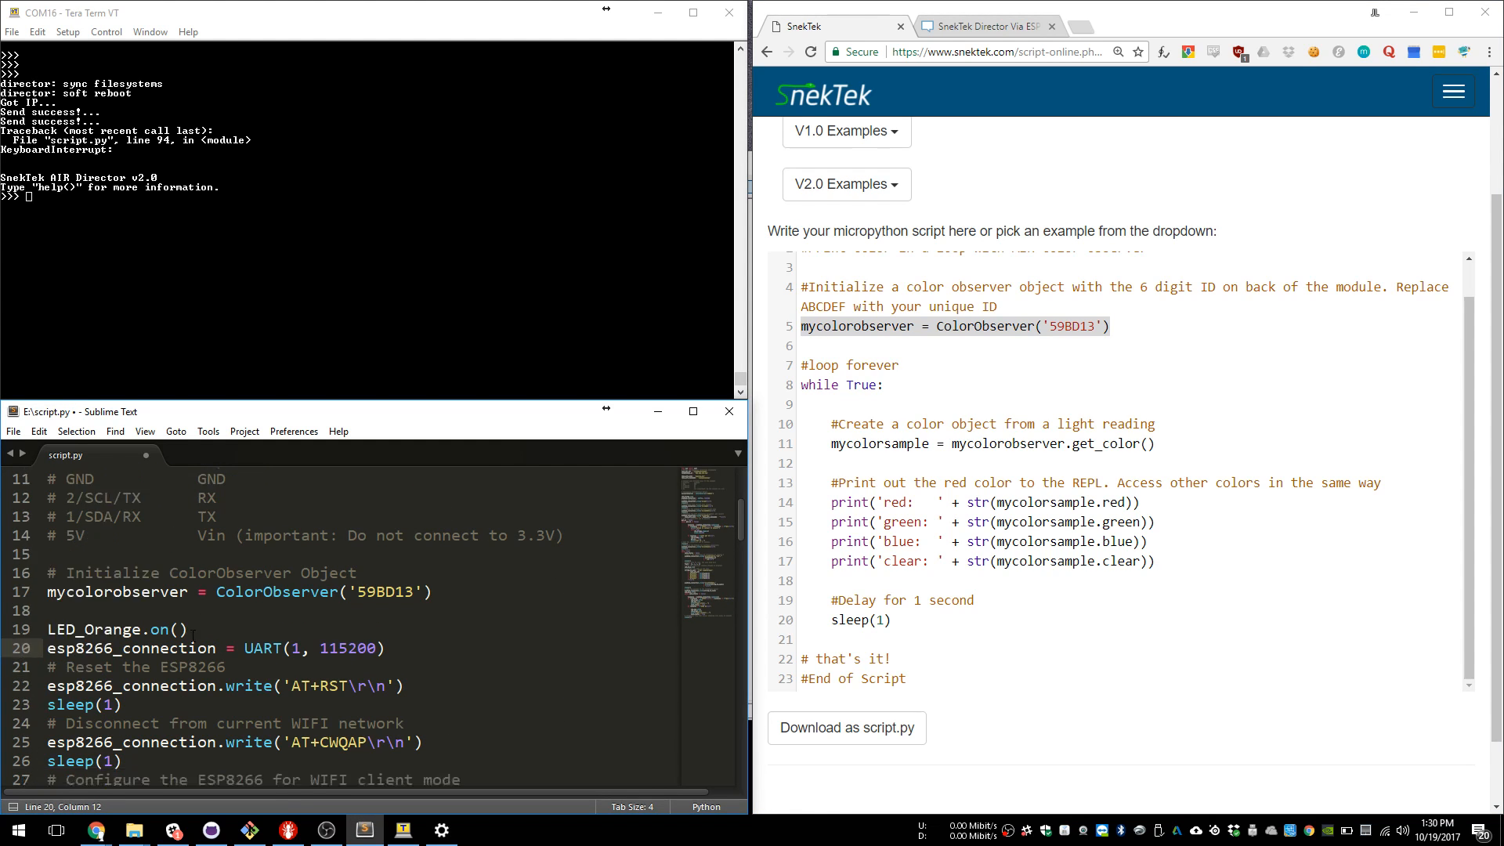
{"action": "scroll", "scroll_direction": "down", "scroll_amount": 3}
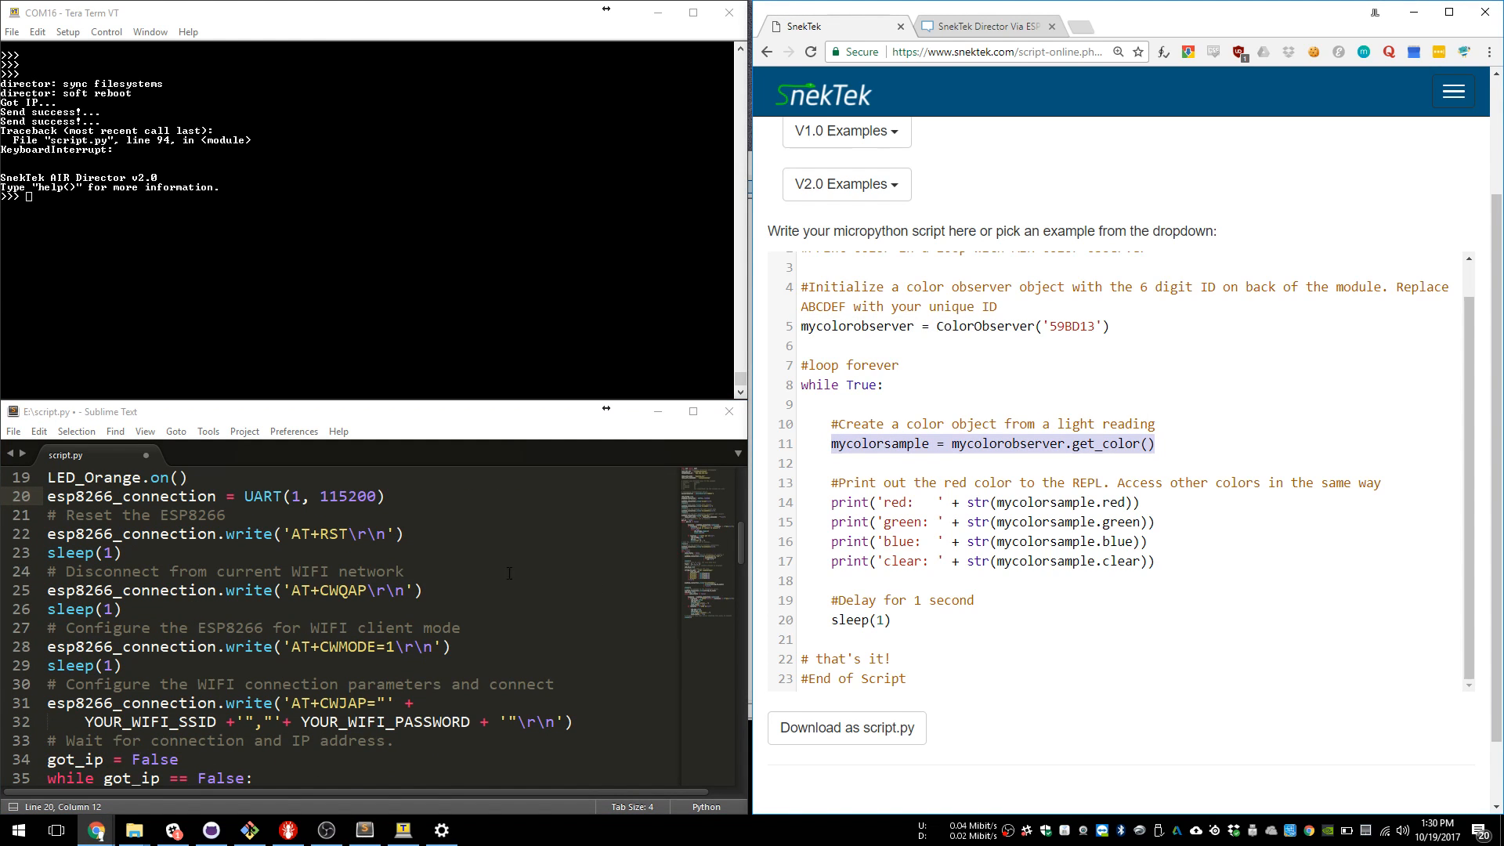
{"action": "scroll", "scroll_direction": "down", "scroll_amount": 3}
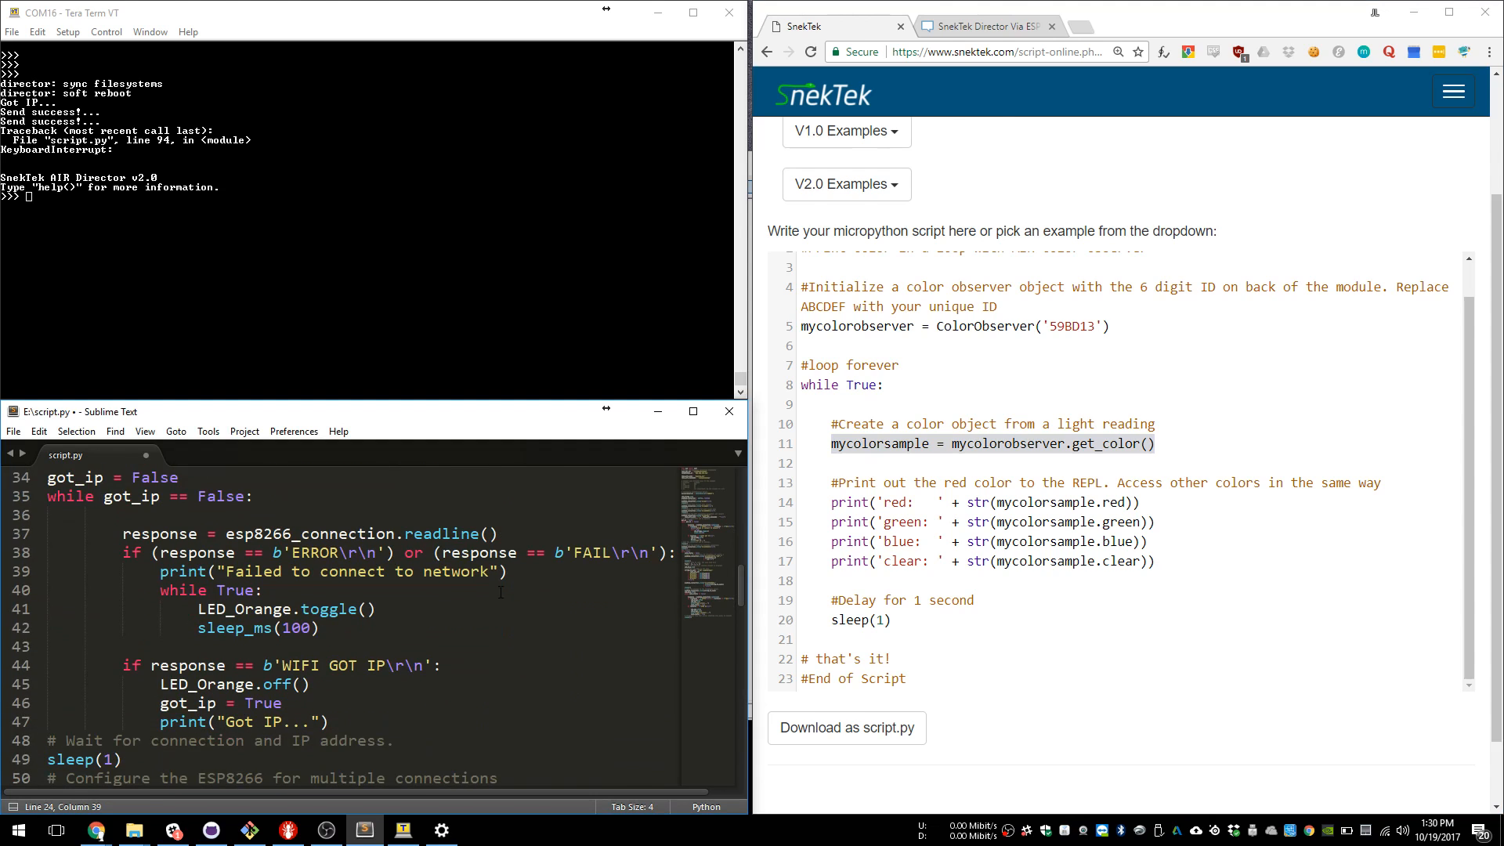
{"action": "scroll", "scroll_direction": "down", "scroll_amount": 3}
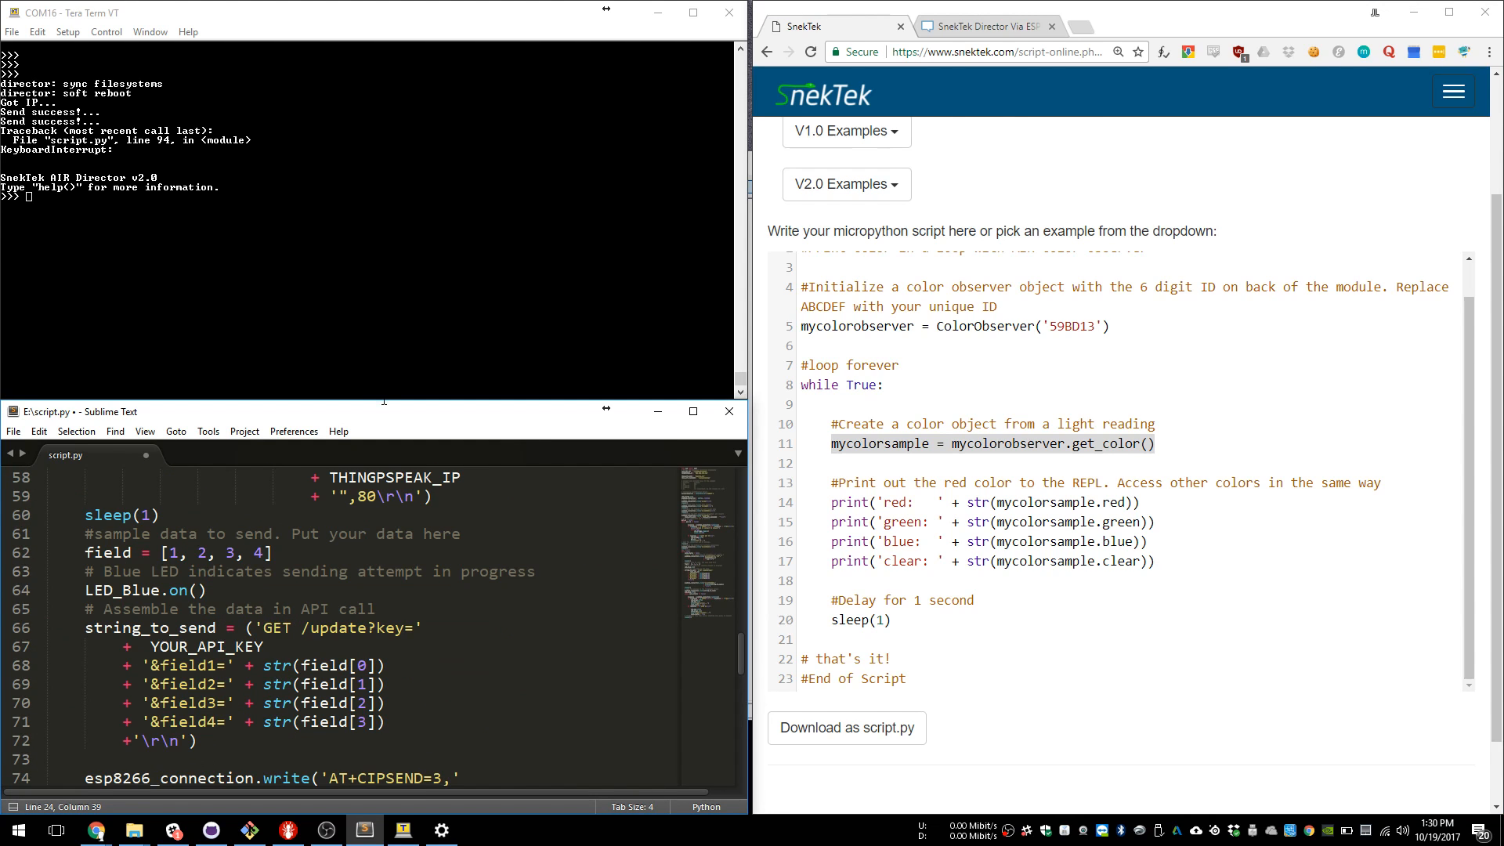
{"action": "scroll", "scroll_direction": "down", "scroll_amount": 3}
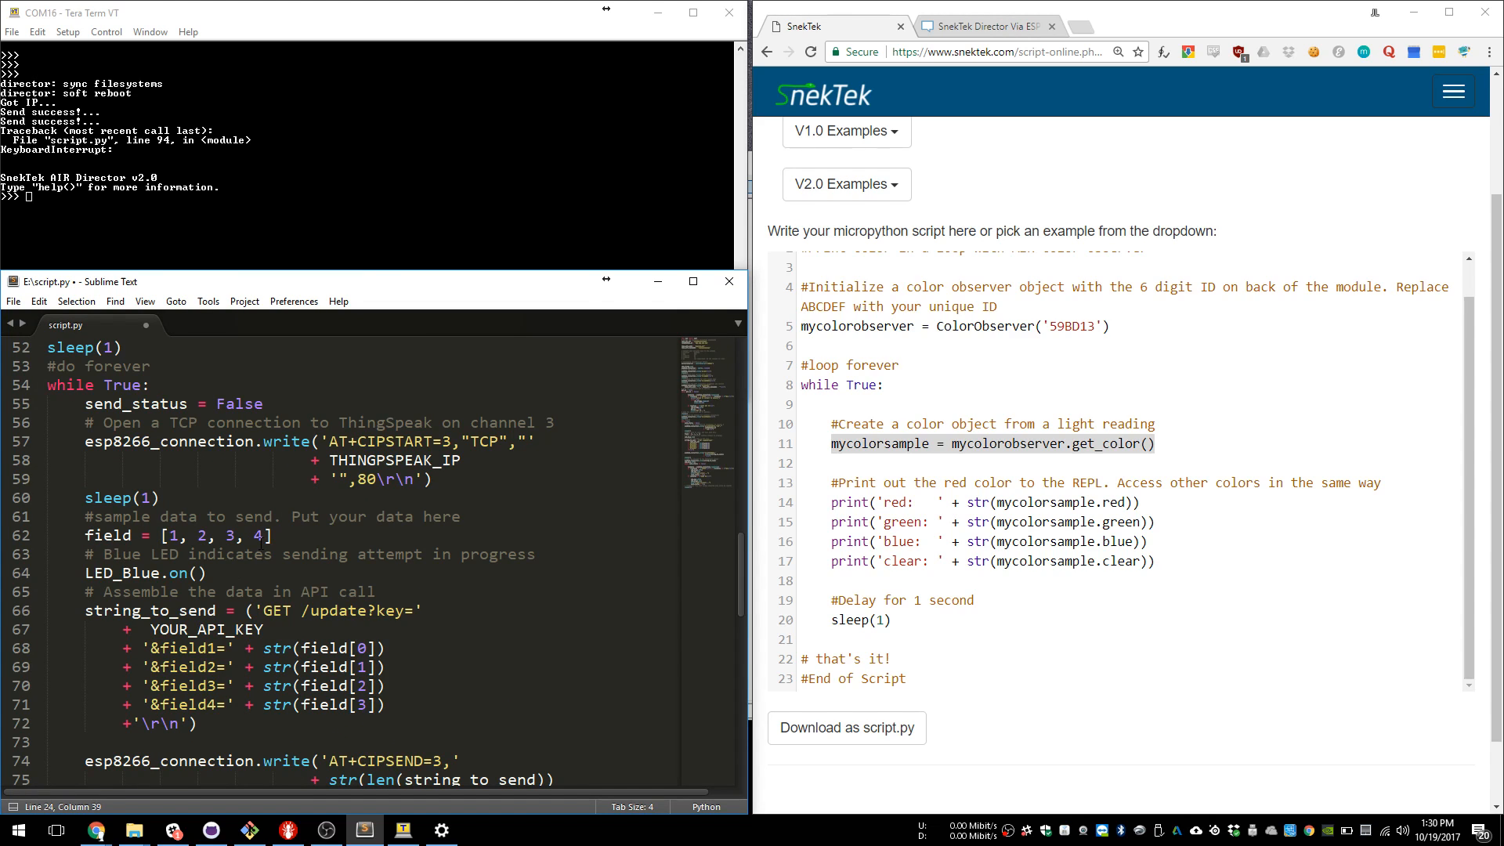
Add a get_color() reading stored in c after the loop's sleep call
{"action": "left_click", "coordinate": [160, 499]}
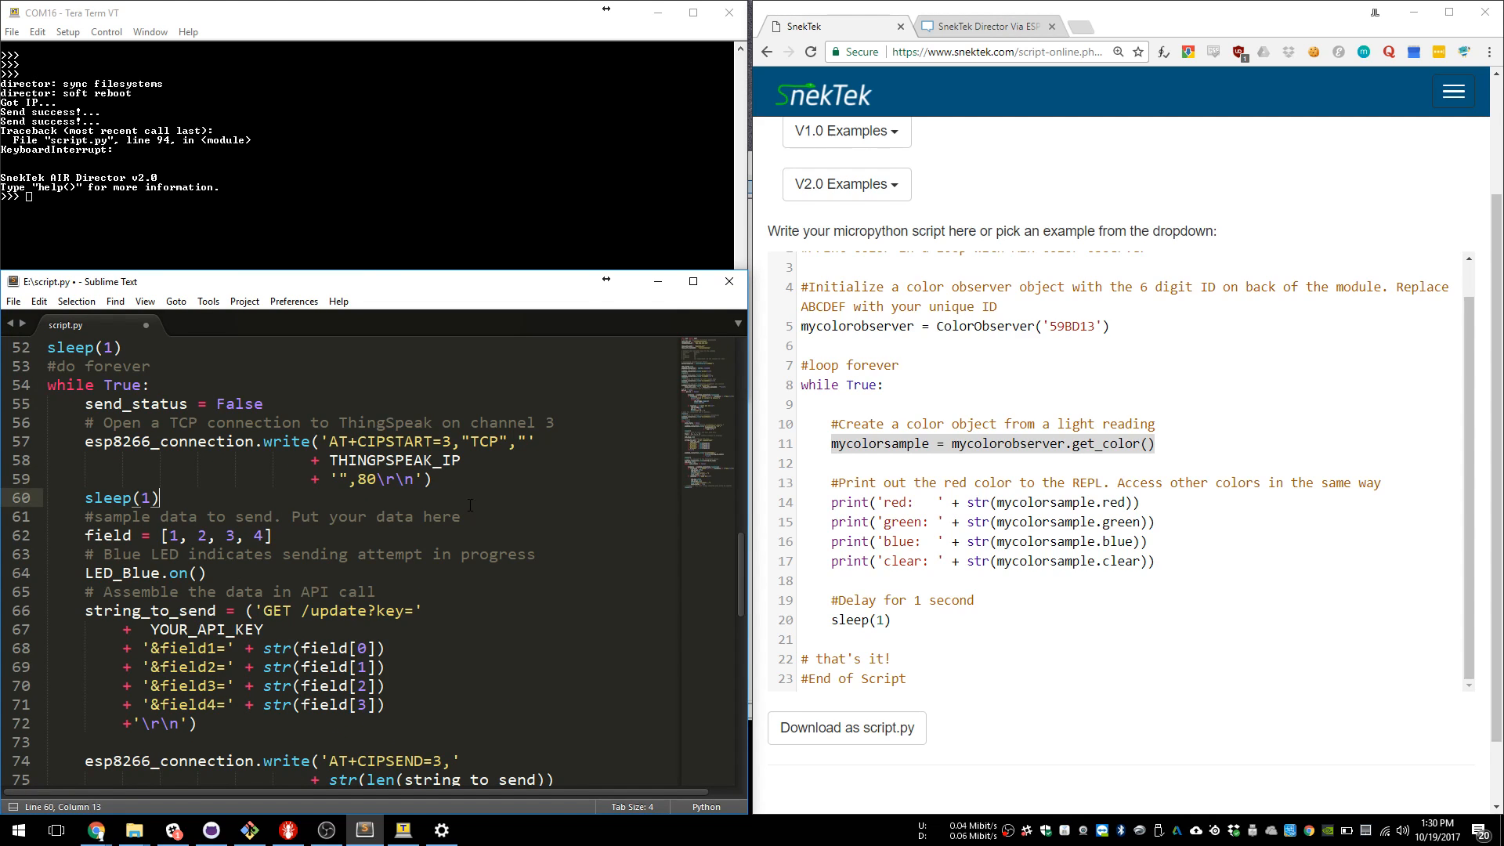
{"action": "type", "text": "mycolorsample = mycolorobserver.get_color()"}
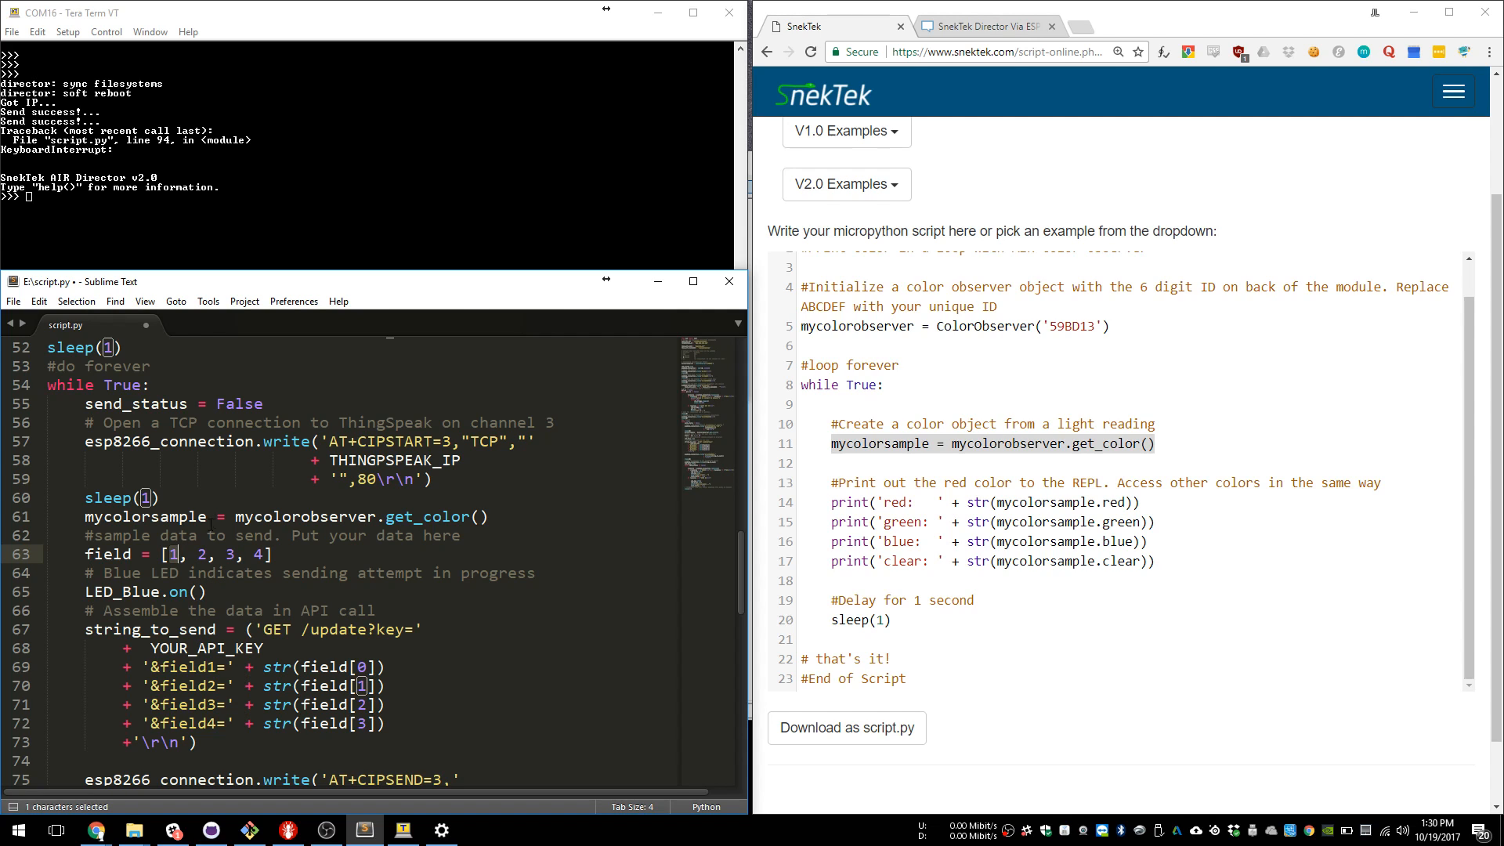
{"action": "type", "text": "c"}
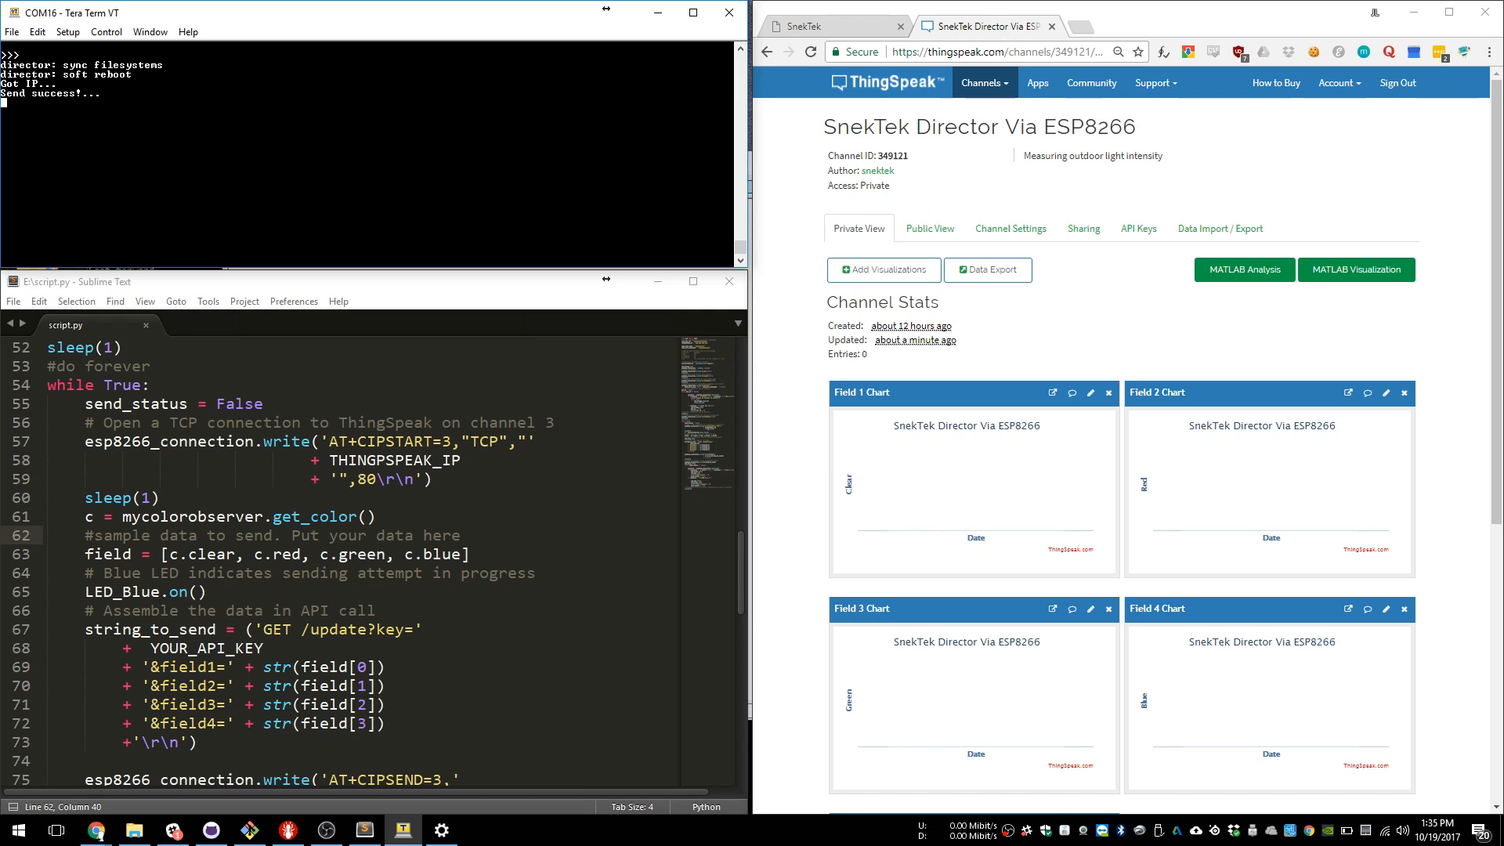
{"action": "mouse_move", "coordinate": [781, 361]}
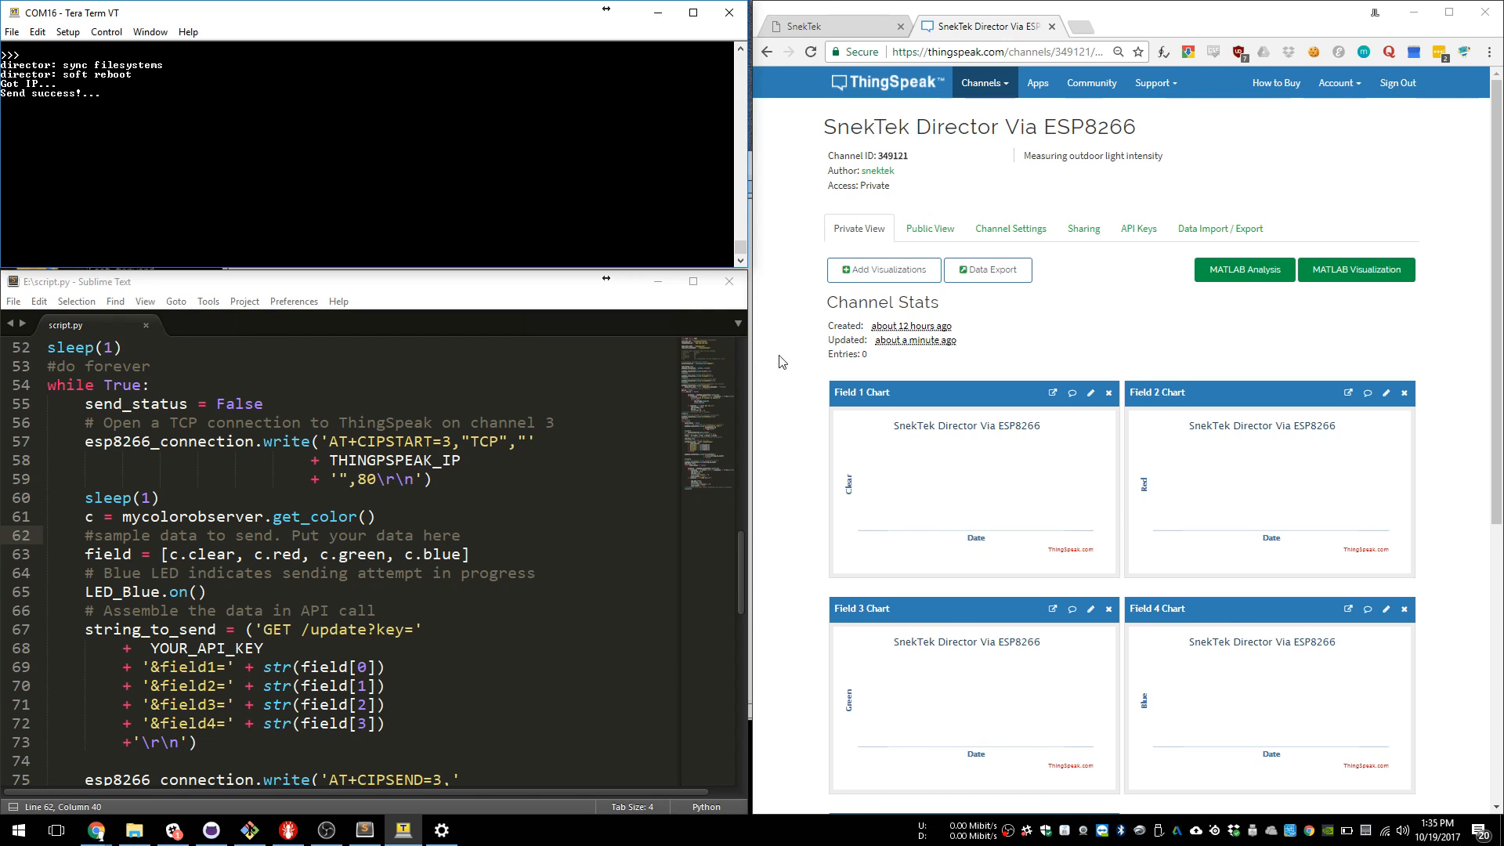
Scroll the ThingSpeak Private View to check the still-empty field charts
{"action": "scroll", "scroll_direction": "down", "scroll_amount": 3}
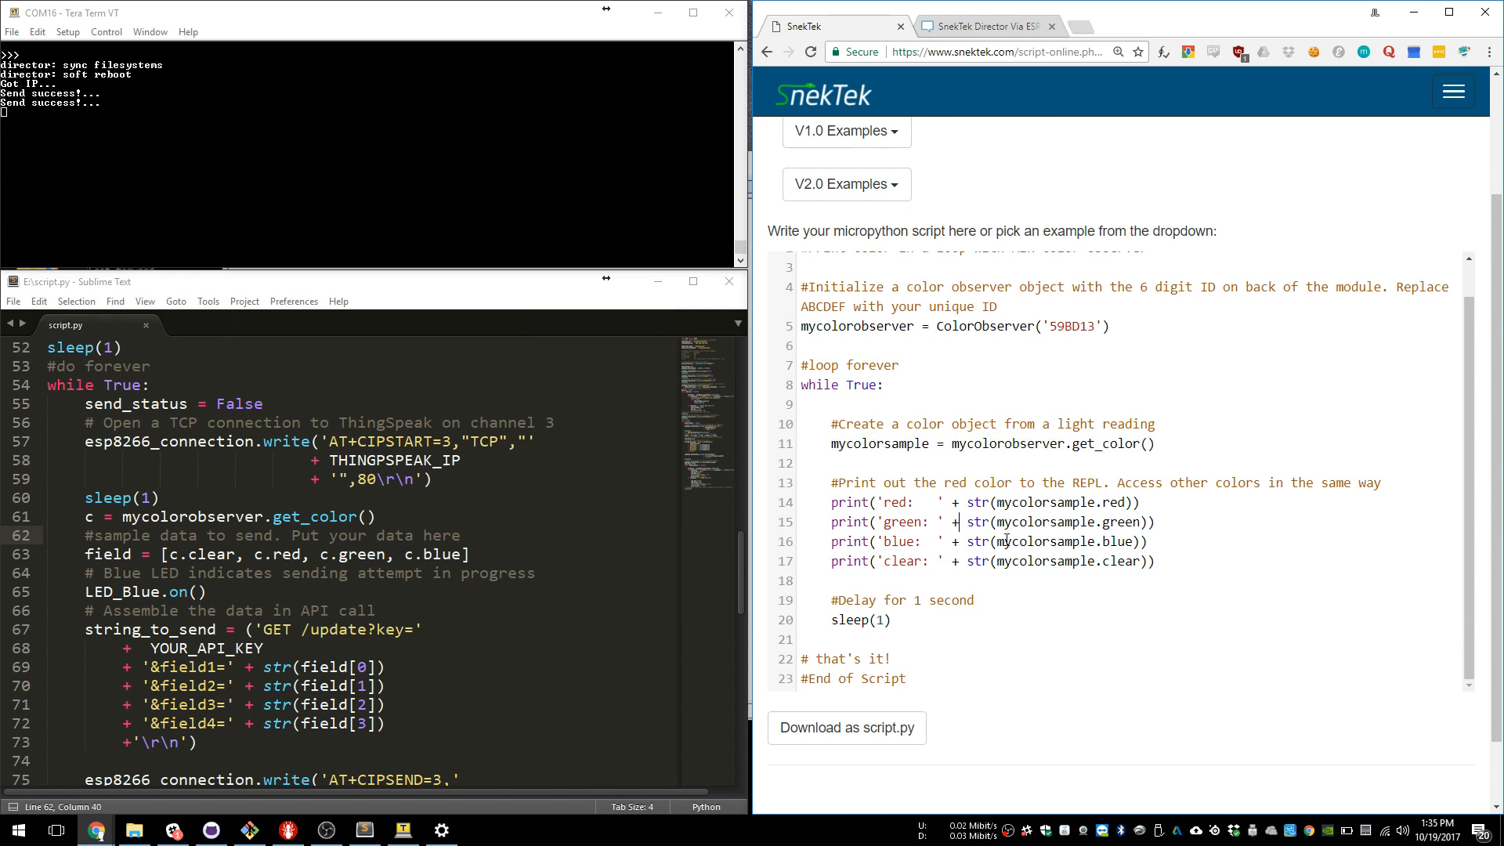
Copy the example's color-printing lines for the loop and return to the ThingSpeak charts
{"action": "left_click_drag", "start_coordinate": [830, 481], "coordinate": [1155, 561]}
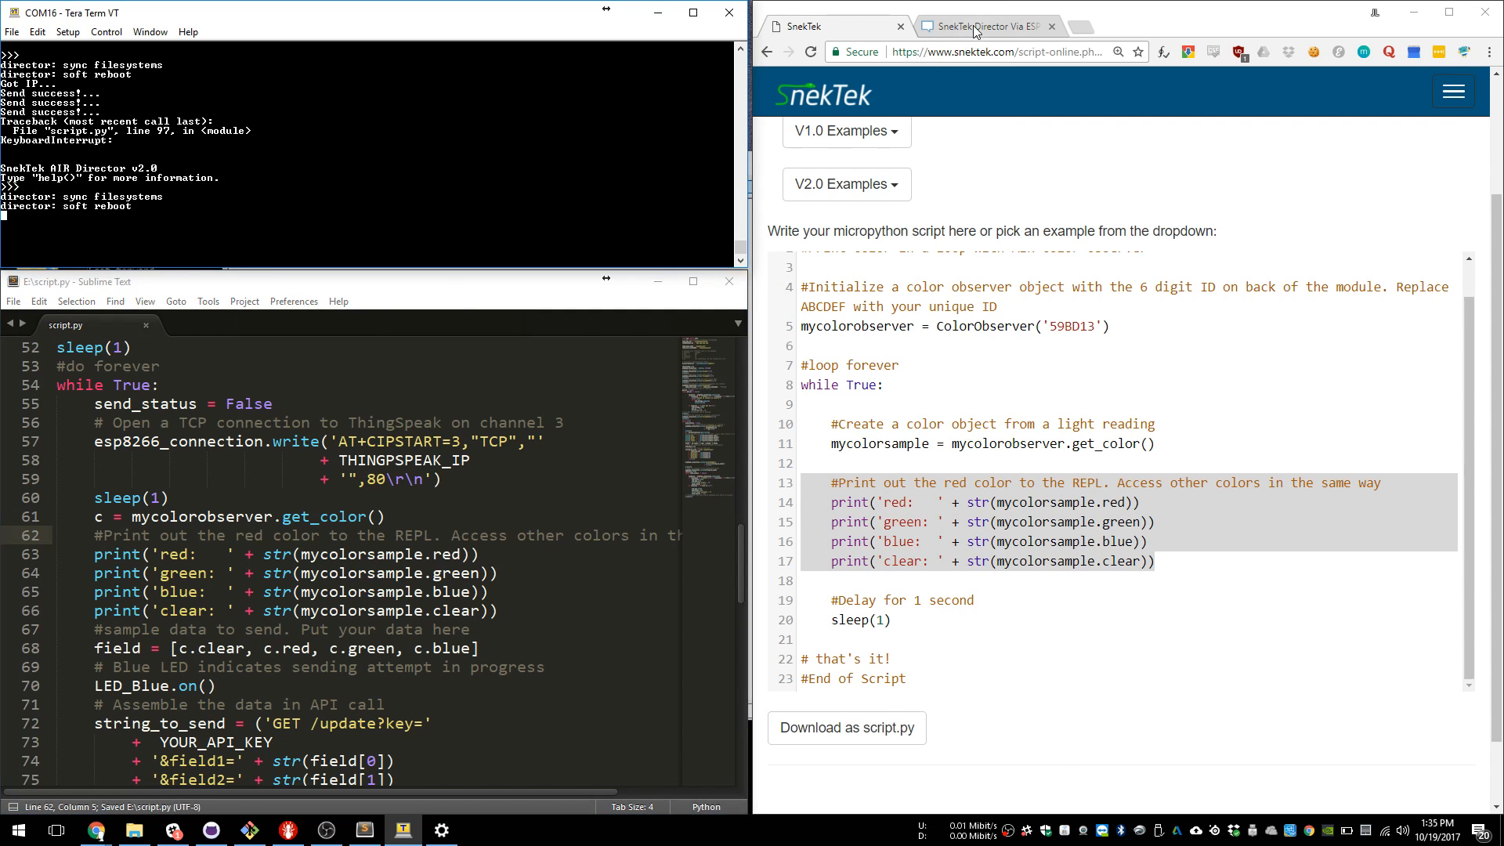
{"action": "left_click", "coordinate": [996, 25]}
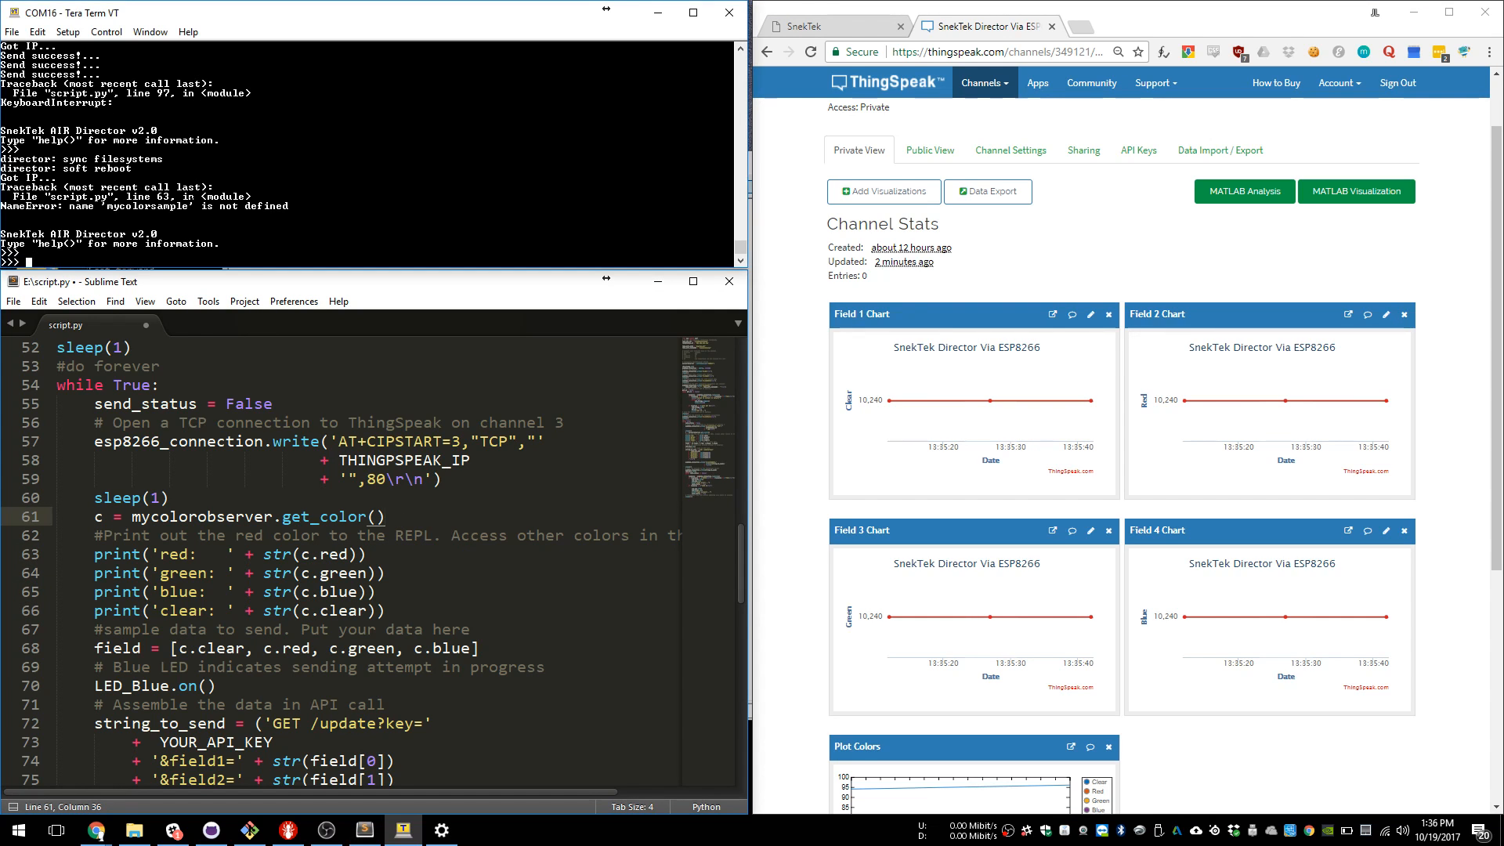
{"action": "mouse_move", "coordinate": [1091, 401]}
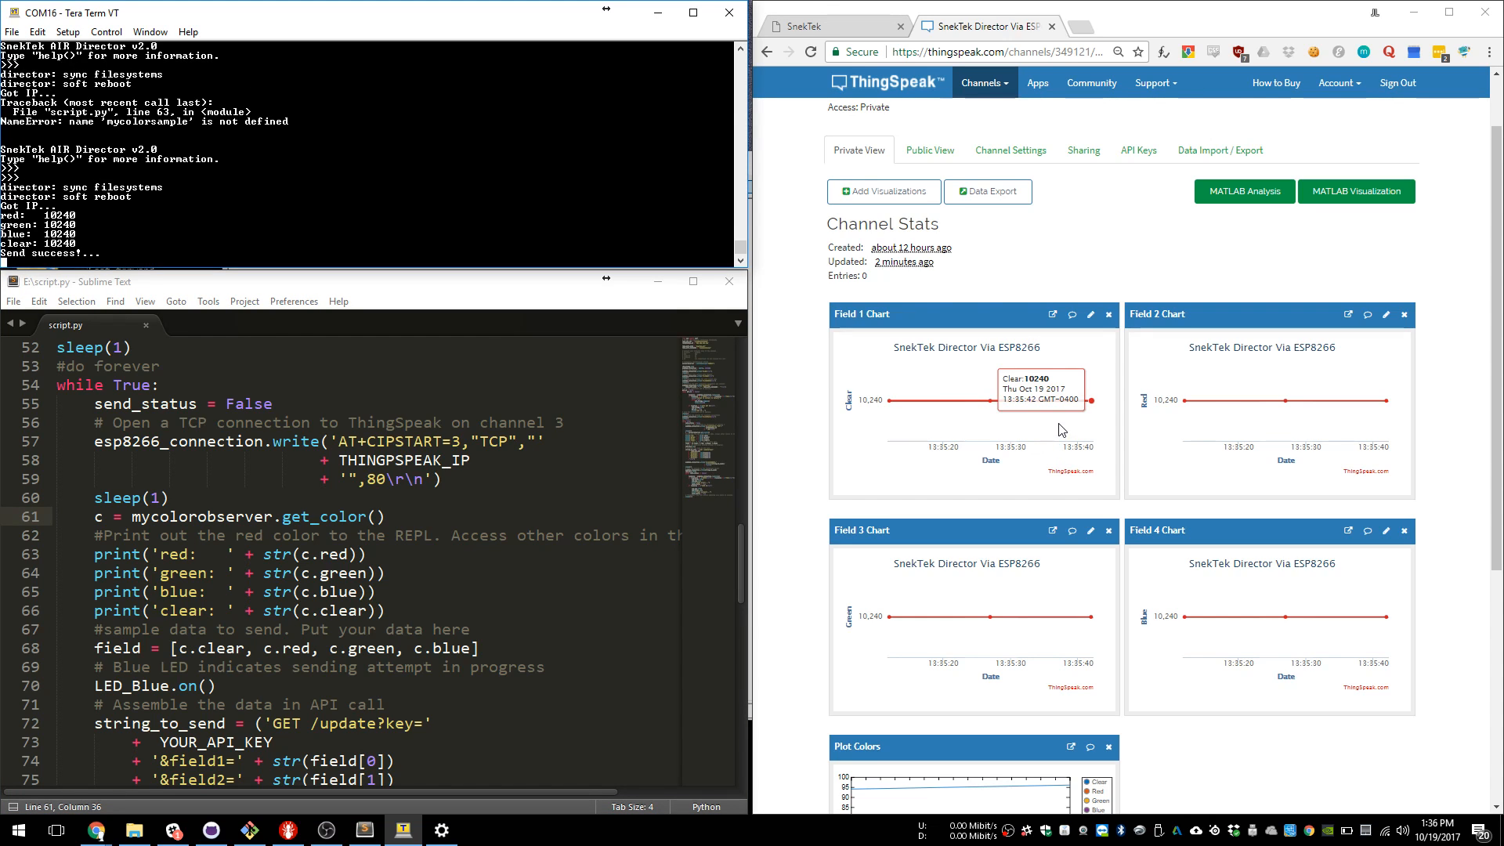
{"action": "mouse_move", "coordinate": [1061, 428]}
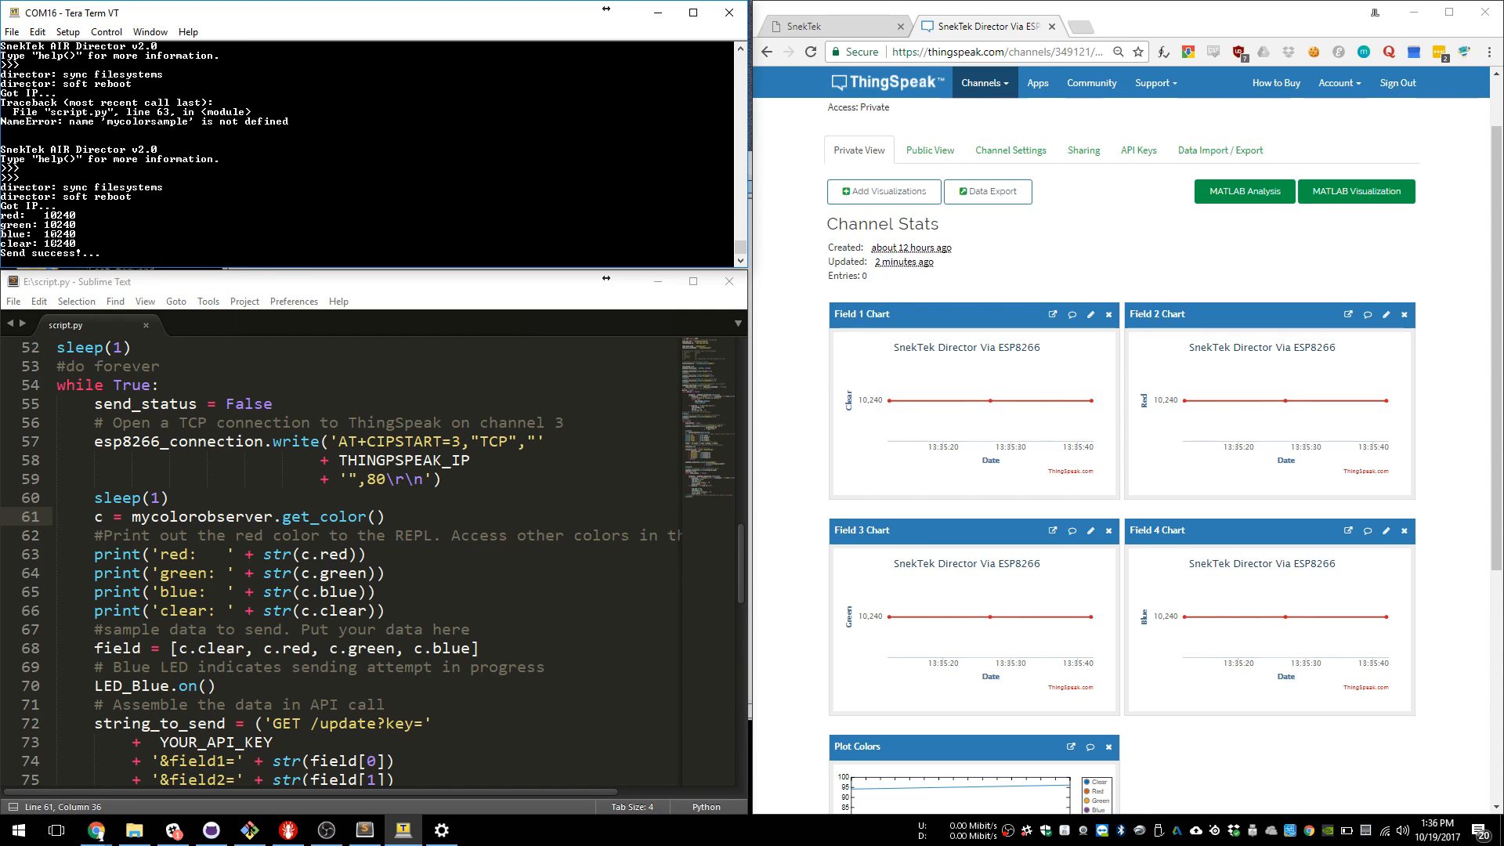
{"action": "mouse_move", "coordinate": [992, 401]}
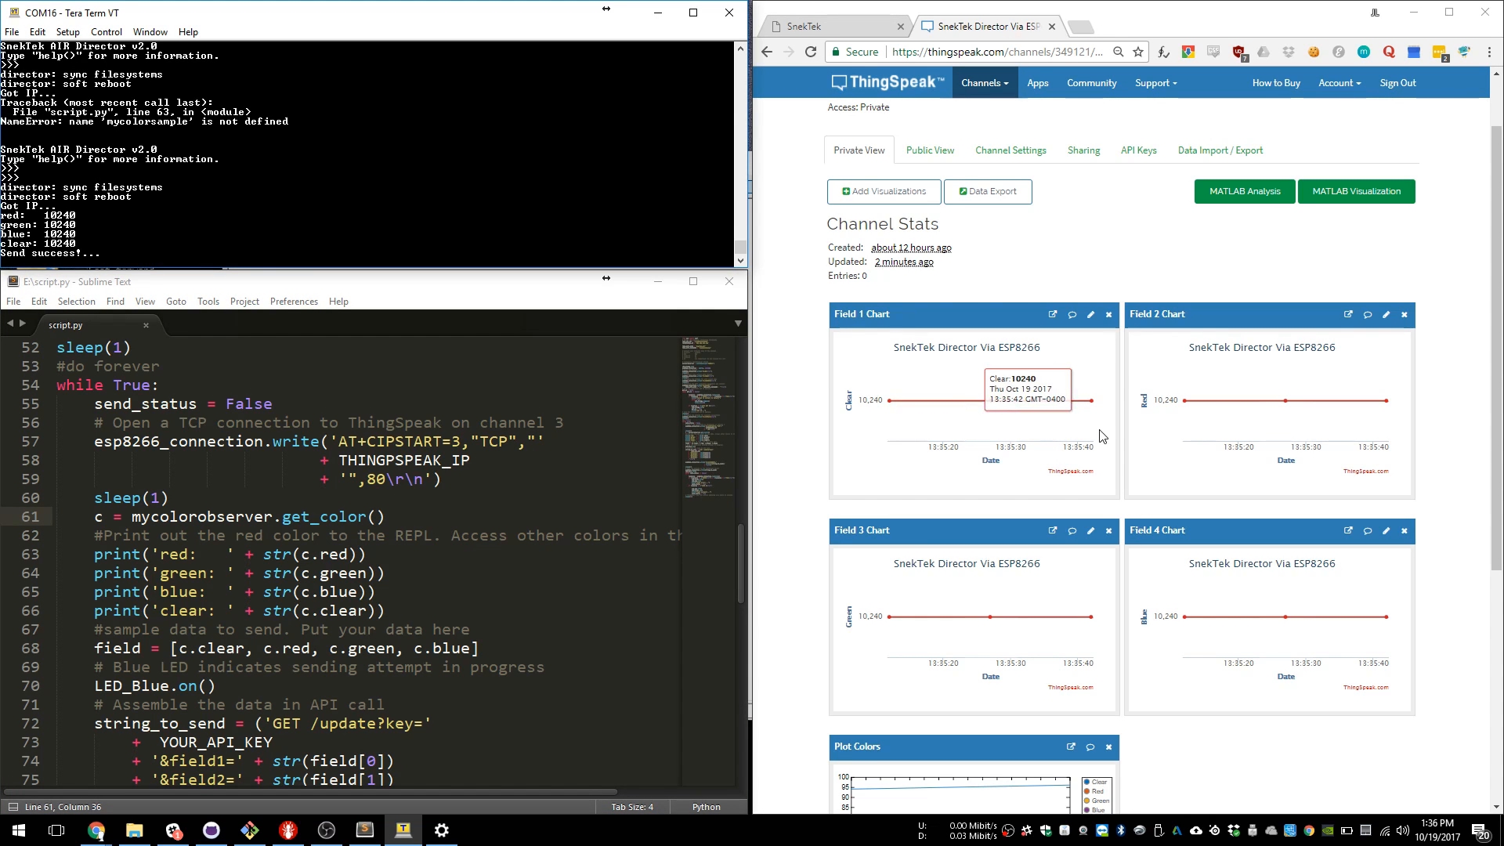
{"action": "mouse_move", "coordinate": [1002, 446]}
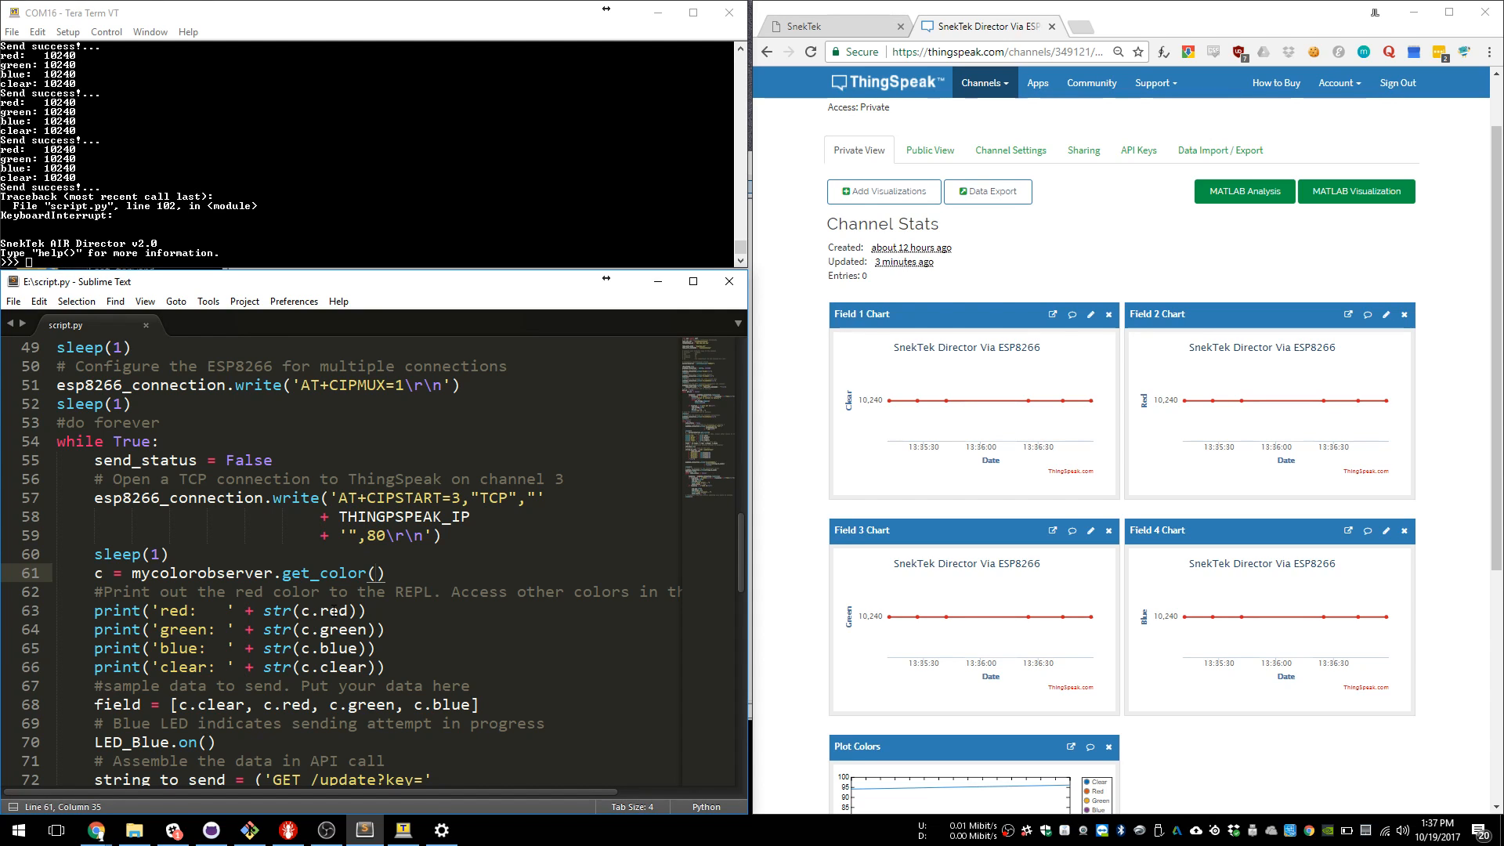
Give get_color the argument gain = GAIN_1X and start an integration_time argument
{"action": "type", "text": "gain"}
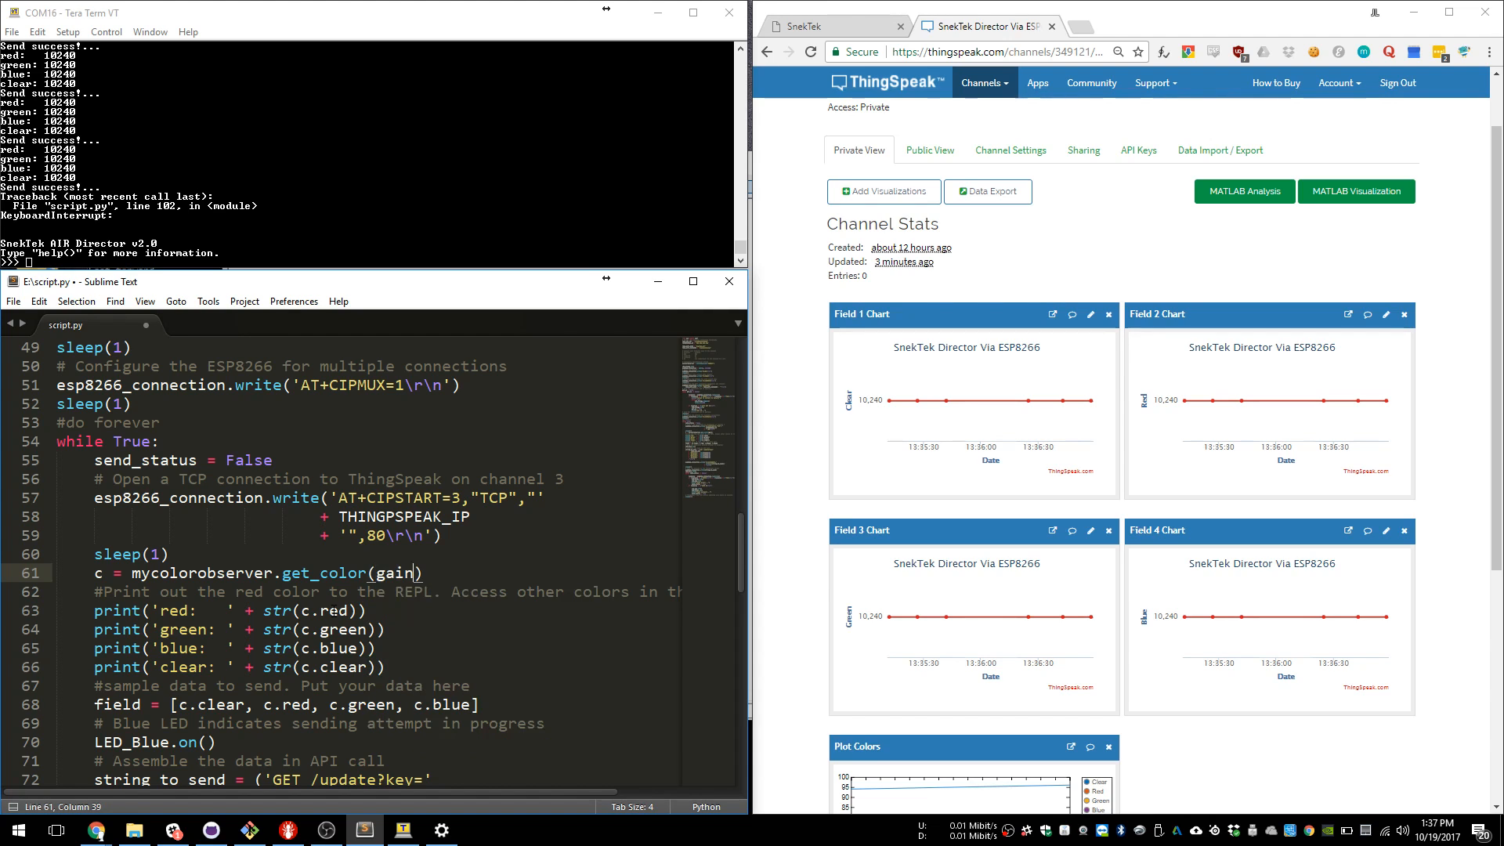
{"action": "type", "text": "="}
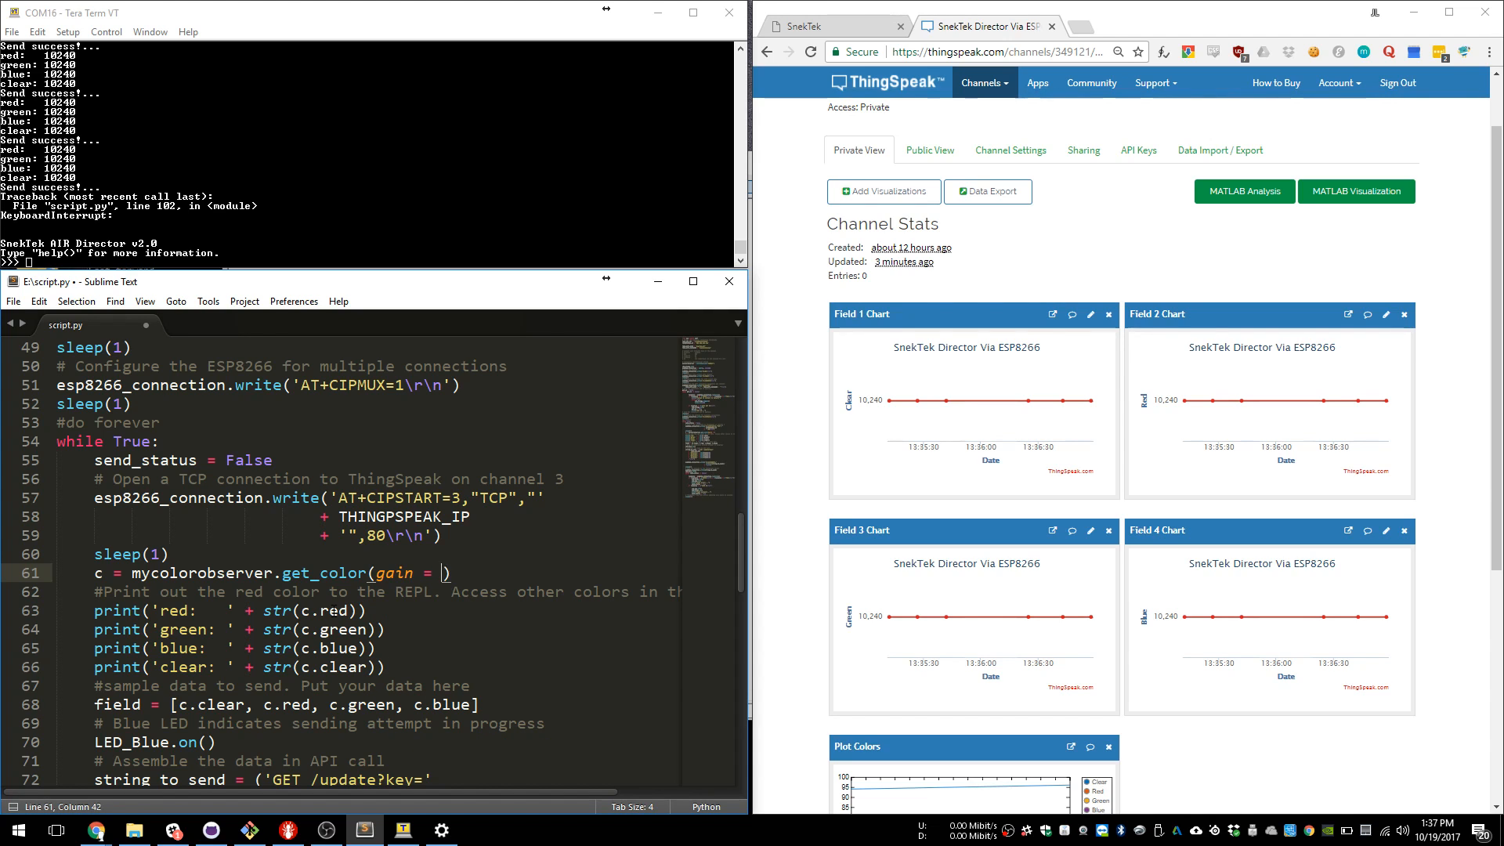
{"action": "type", "text": "GAIN_"}
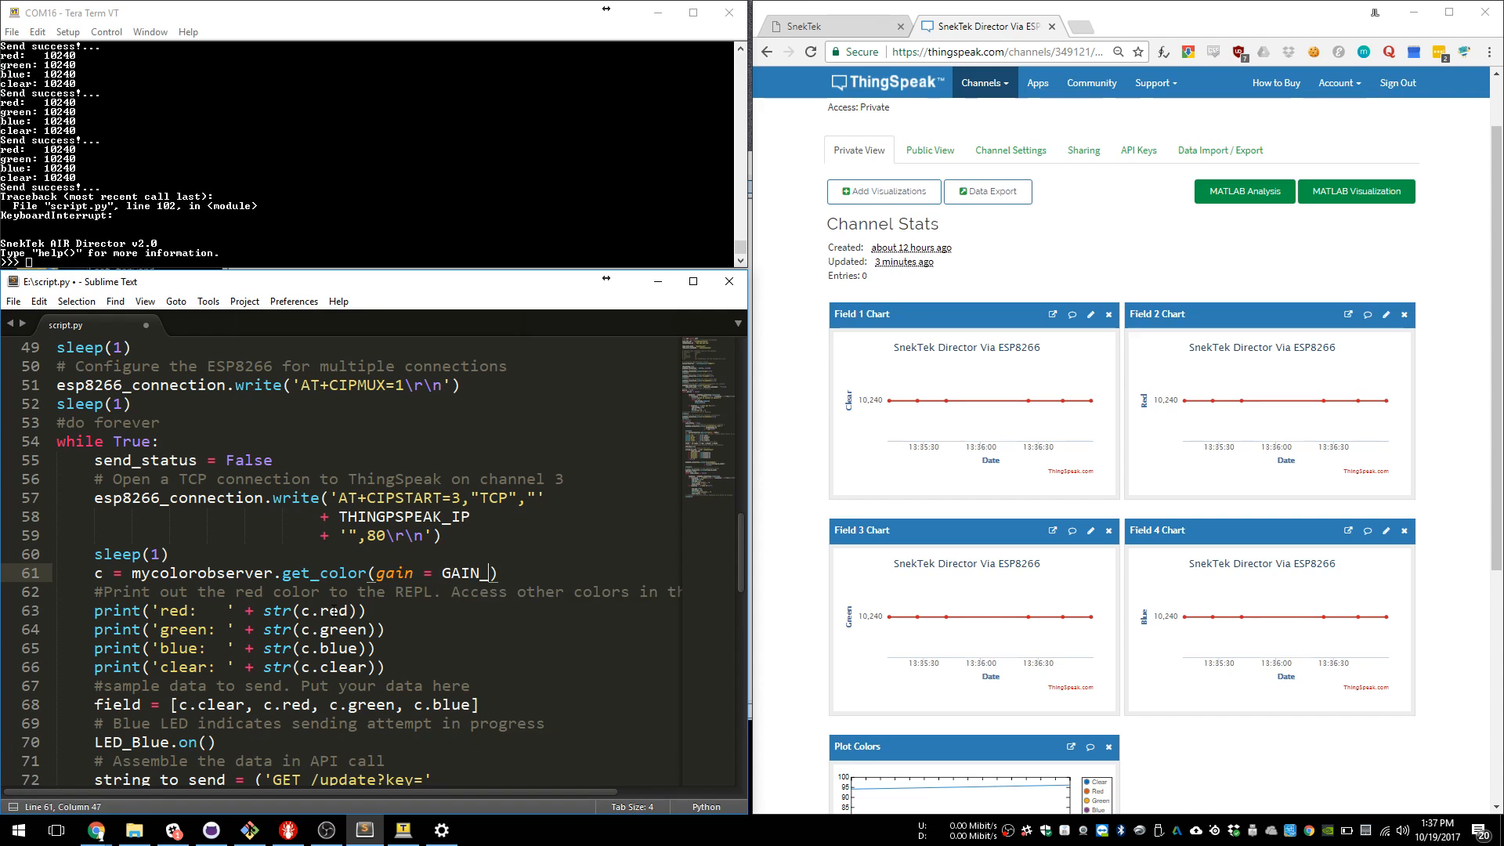
{"action": "type", "text": "1"}
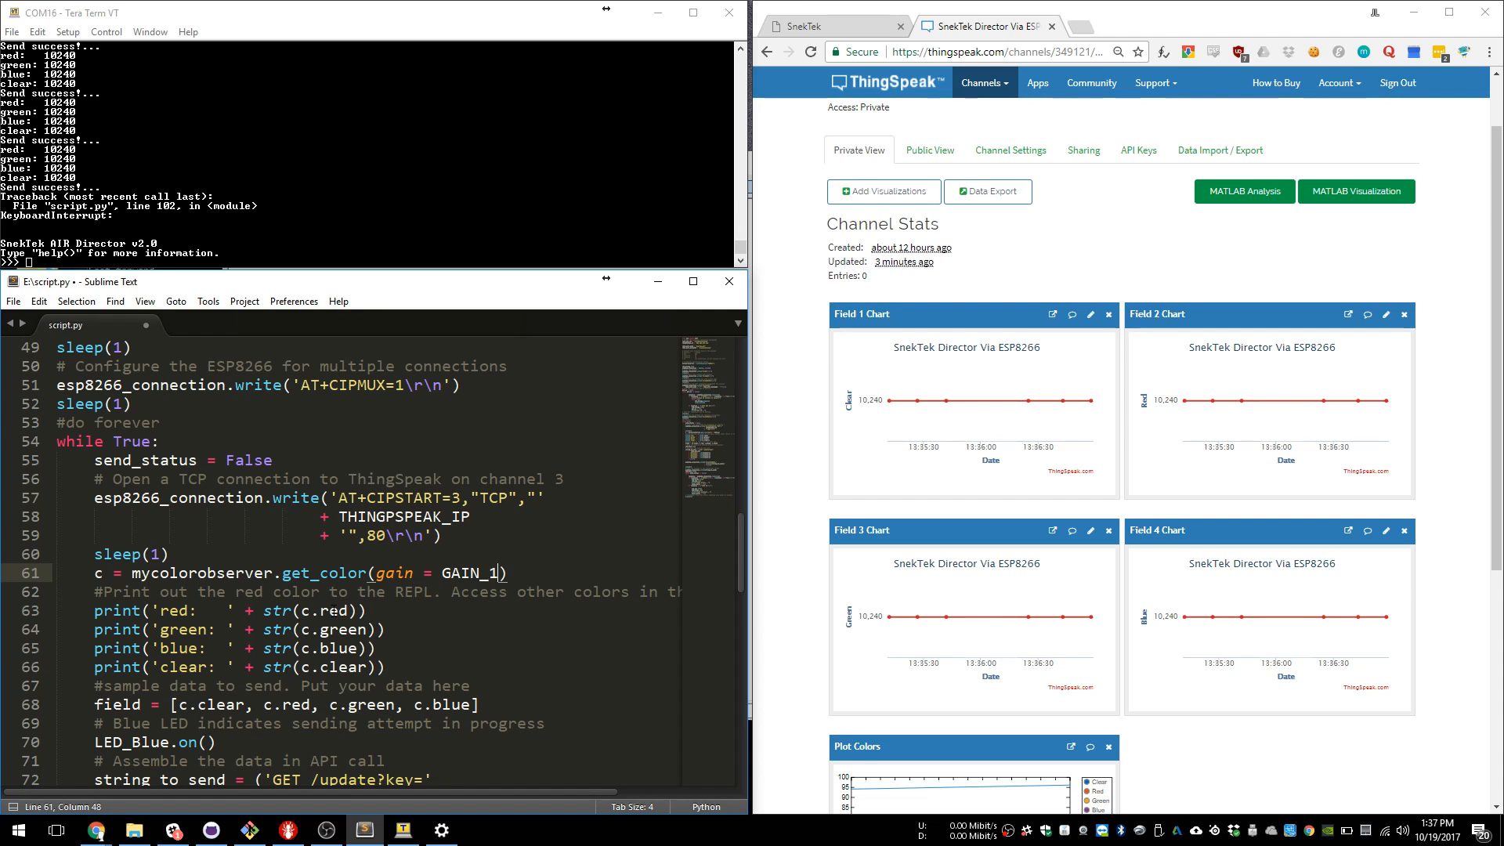
{"action": "type", "text": "X,"}
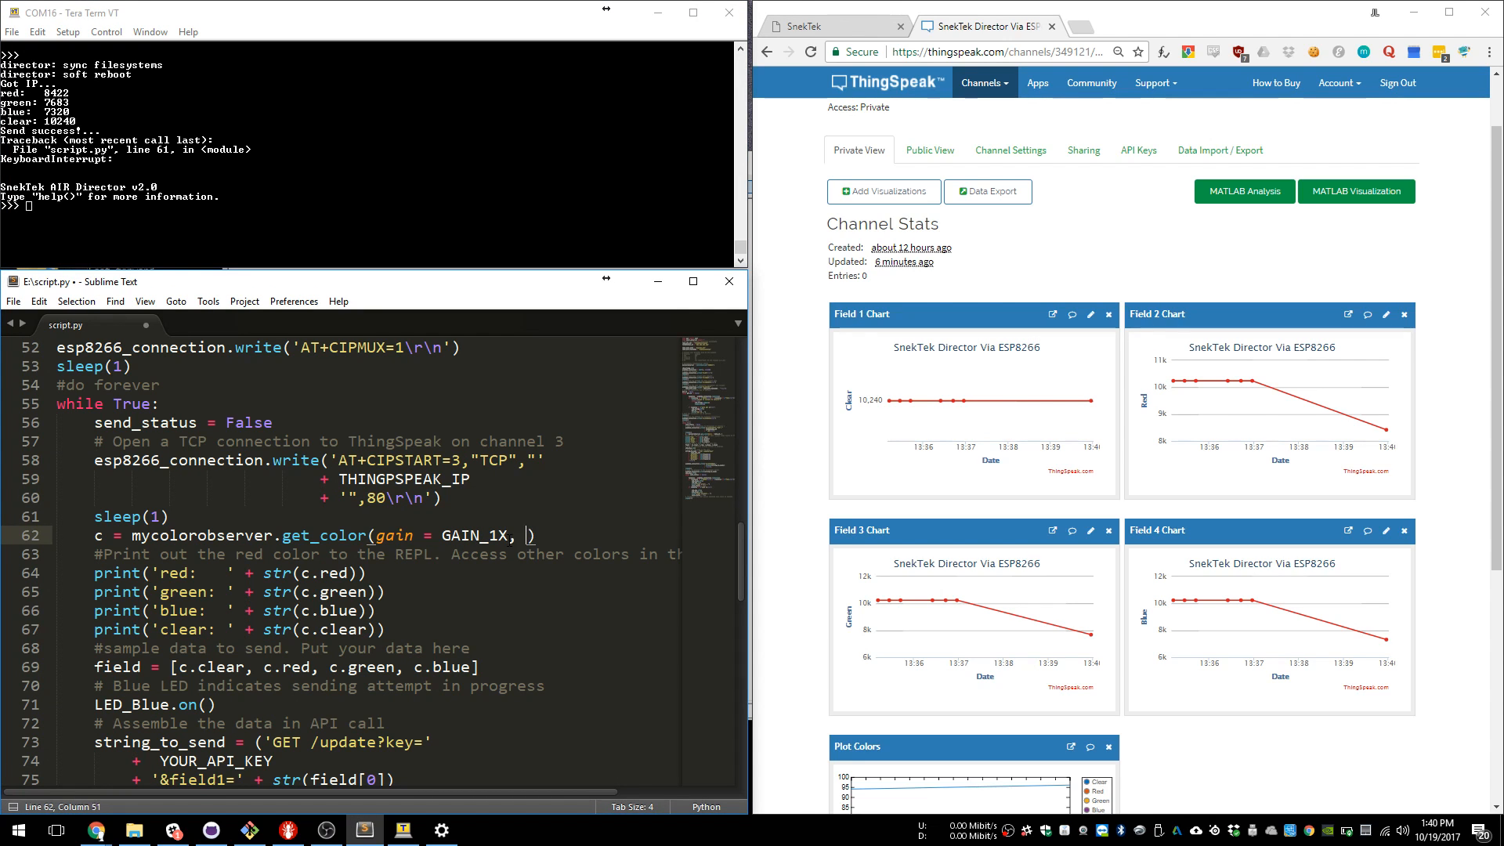
{"action": "type", "text": "integrat"}
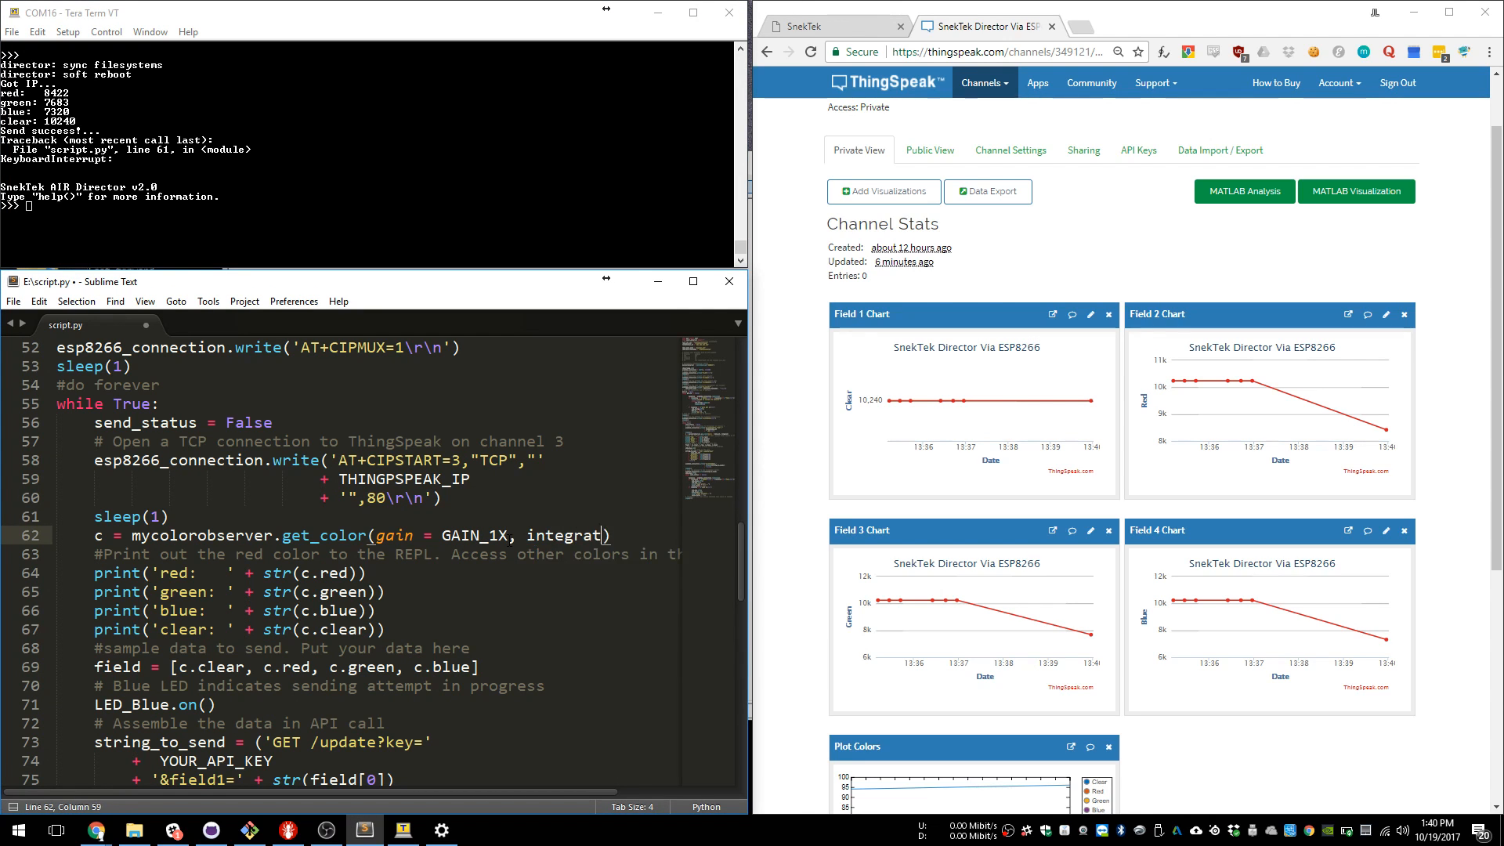